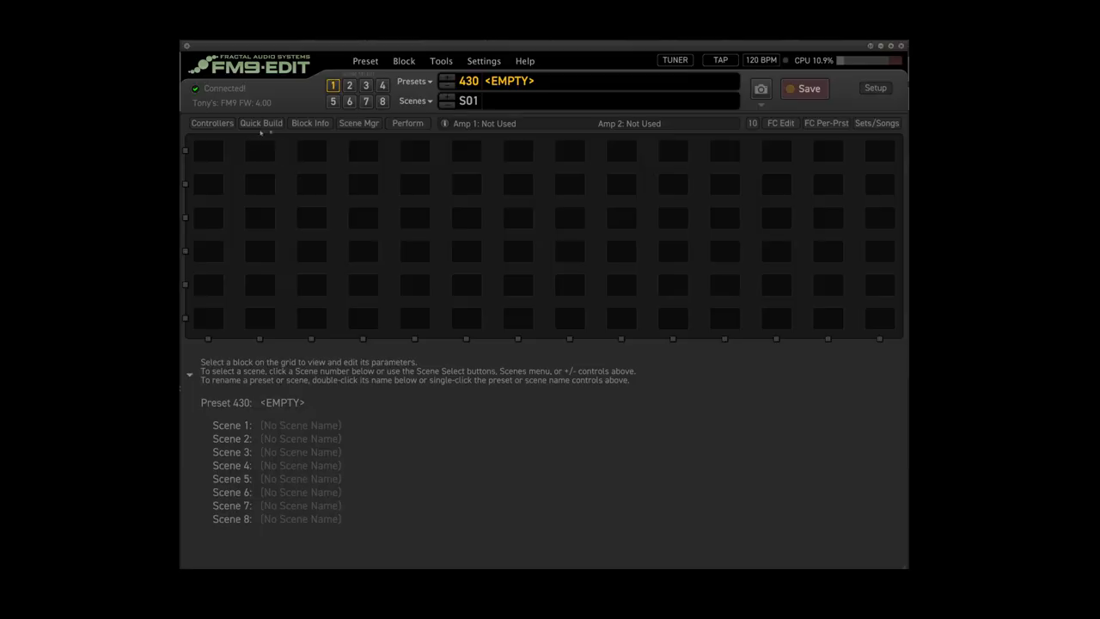
- Show the Quick Build block palette beneath the empty preset 430 grid
{"action": "left_click", "coordinate": [261, 123]}
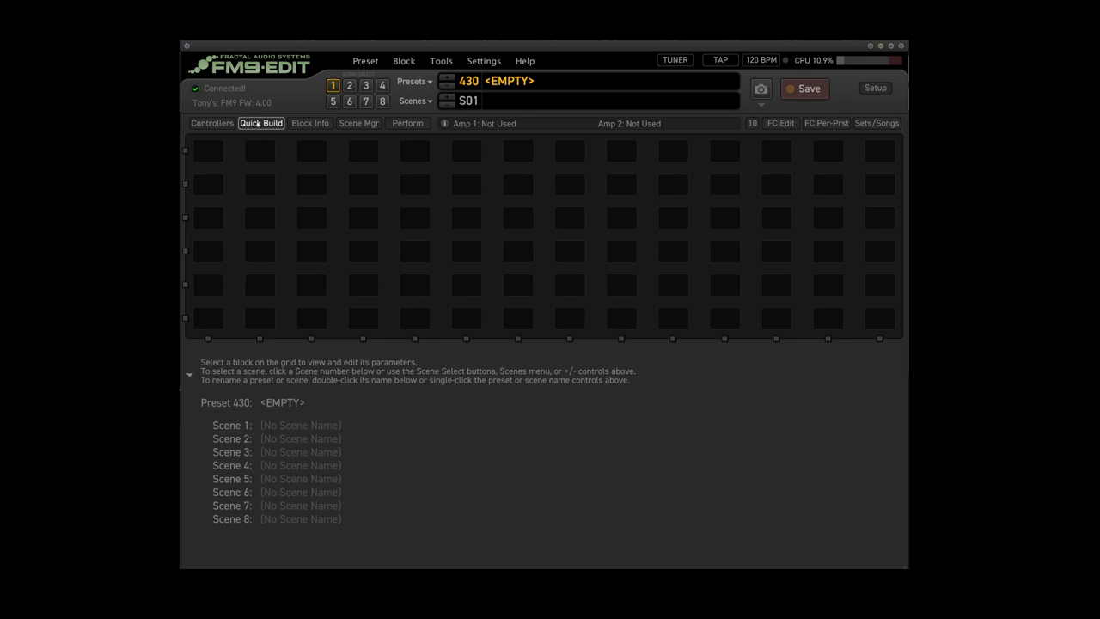
{"action": "left_click", "coordinate": [261, 124]}
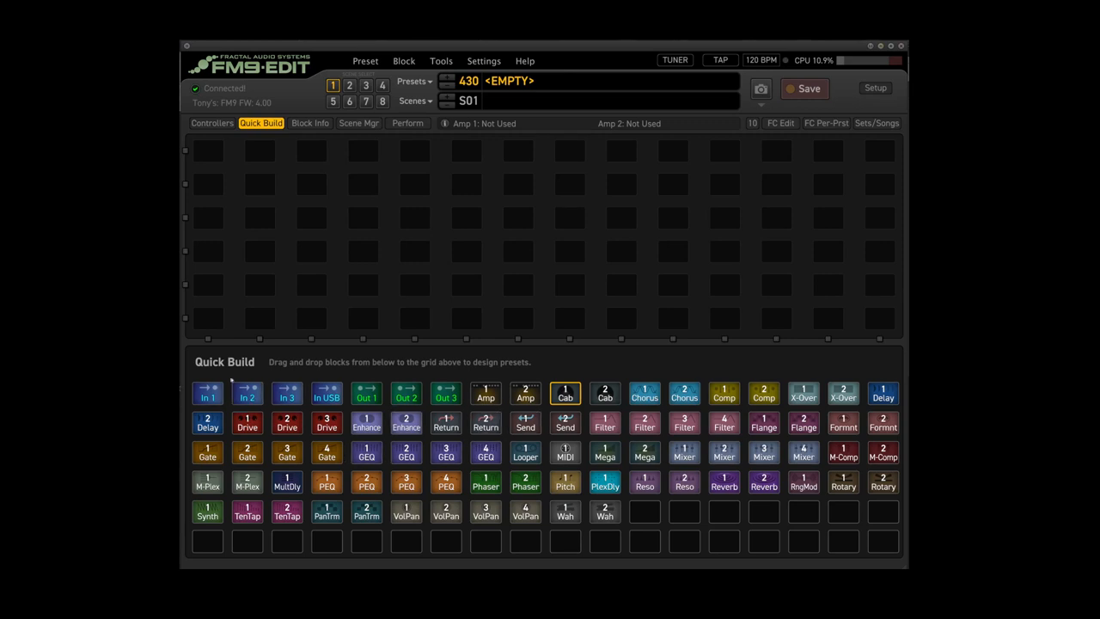
- Place In 1, Amp, Cab and Out 1 along the grid row and bring up the Amp's settings
{"action": "left_click", "coordinate": [206, 393]}
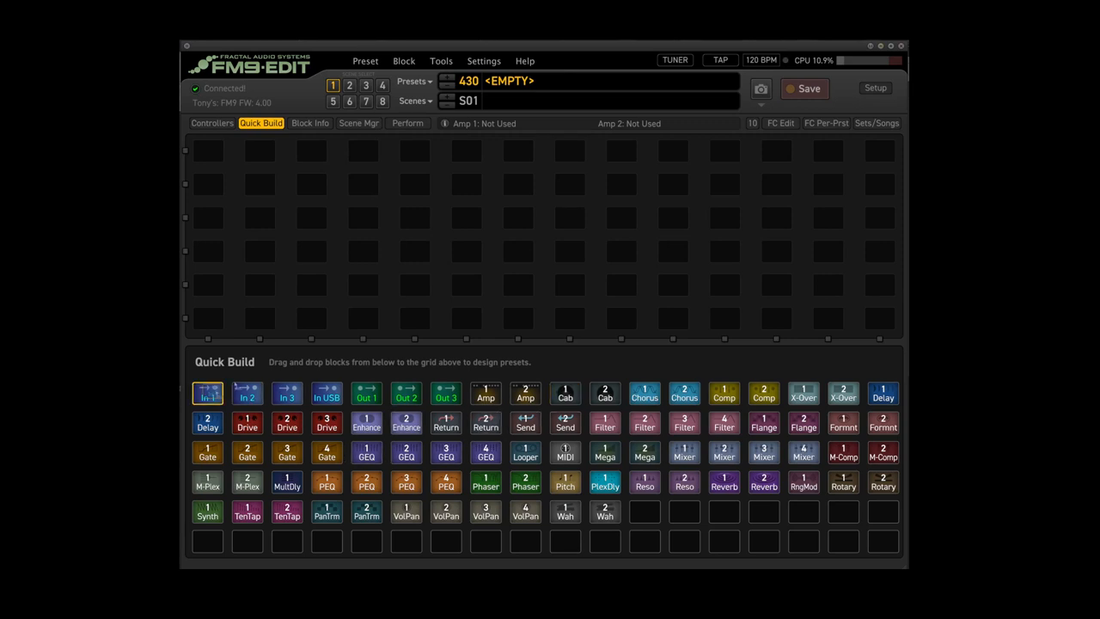
{"action": "left_click_drag", "start_coordinate": [206, 392], "coordinate": [206, 217]}
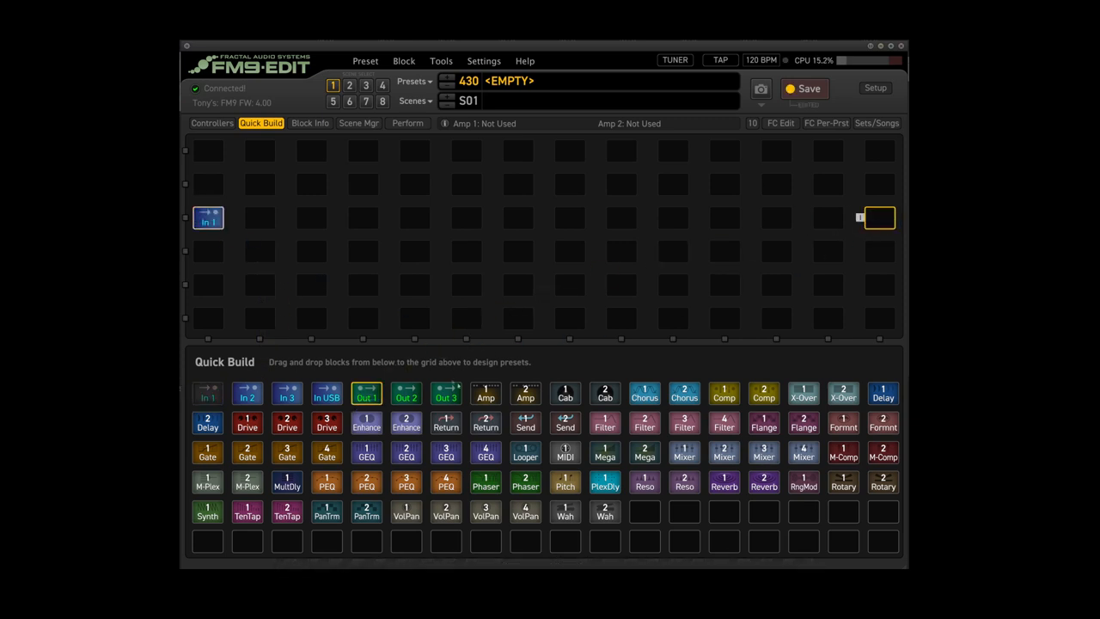
{"action": "left_click_drag", "start_coordinate": [366, 393], "coordinate": [881, 217]}
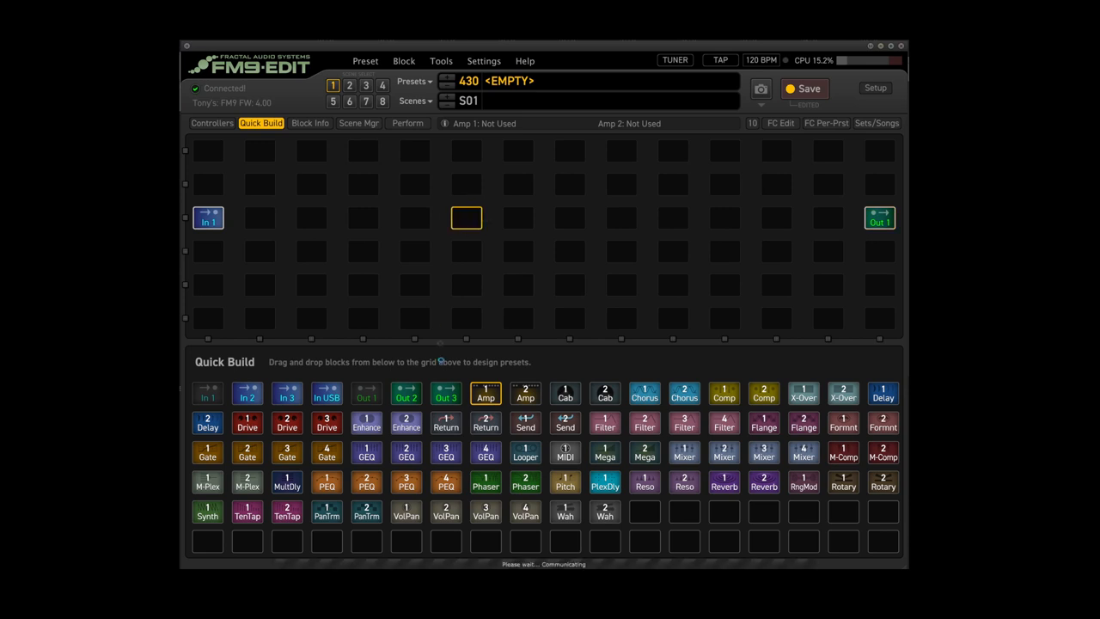
{"action": "left_click_drag", "start_coordinate": [485, 393], "coordinate": [466, 216]}
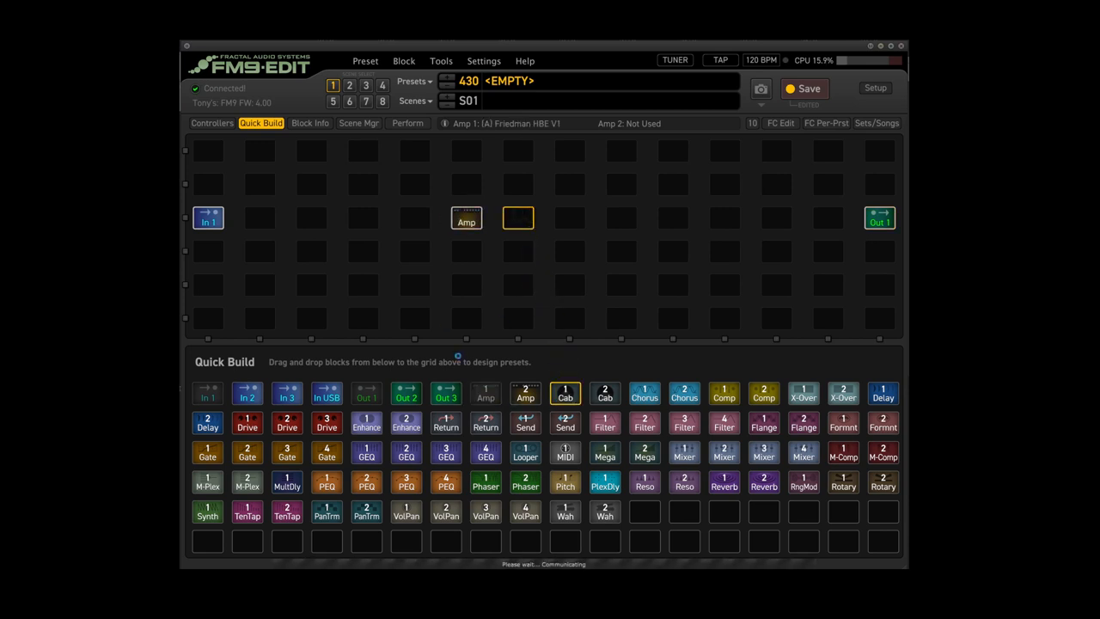
{"action": "left_click_drag", "start_coordinate": [564, 394], "coordinate": [517, 216]}
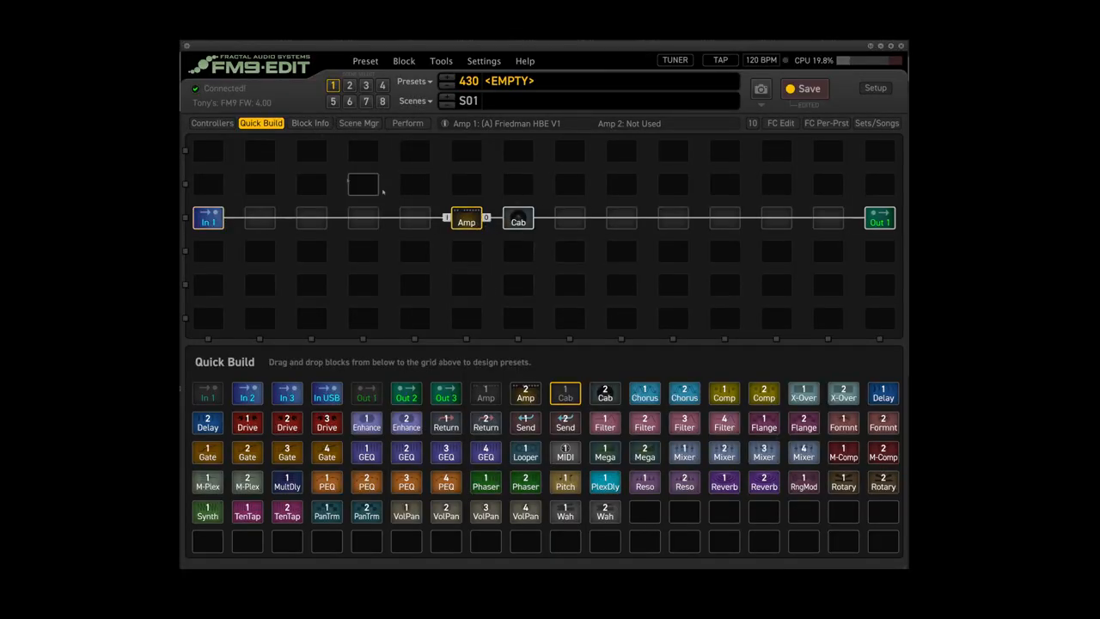
{"action": "double_click", "coordinate": [466, 217]}
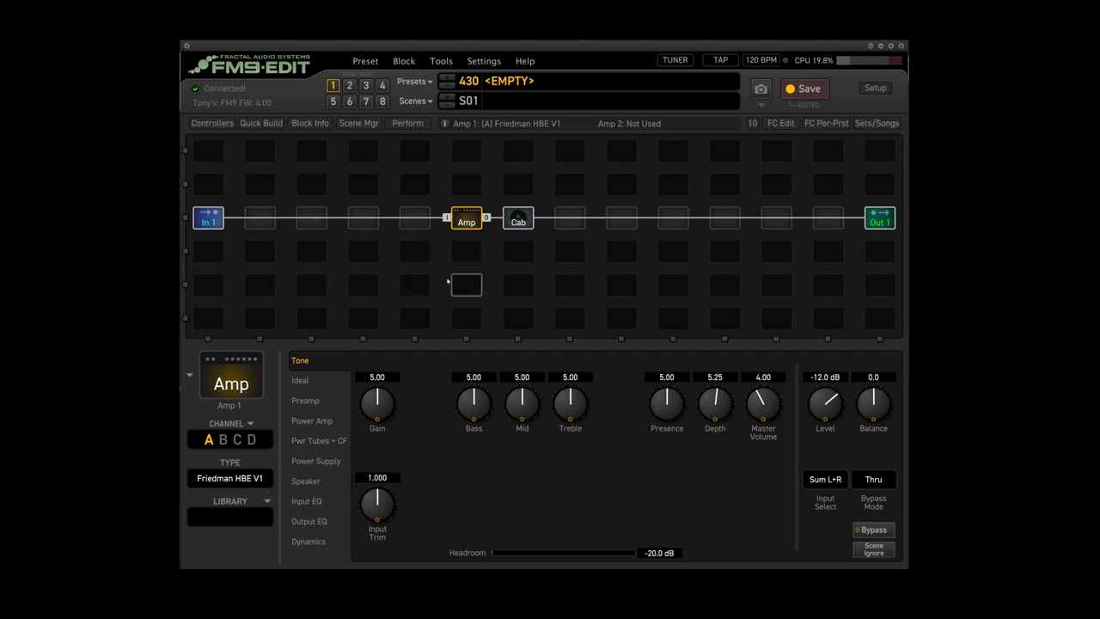
- Load the 4x12 TV MIX #1 IR into Cab 1 via a 'tv mix' picker search
{"action": "left_click", "coordinate": [517, 217]}
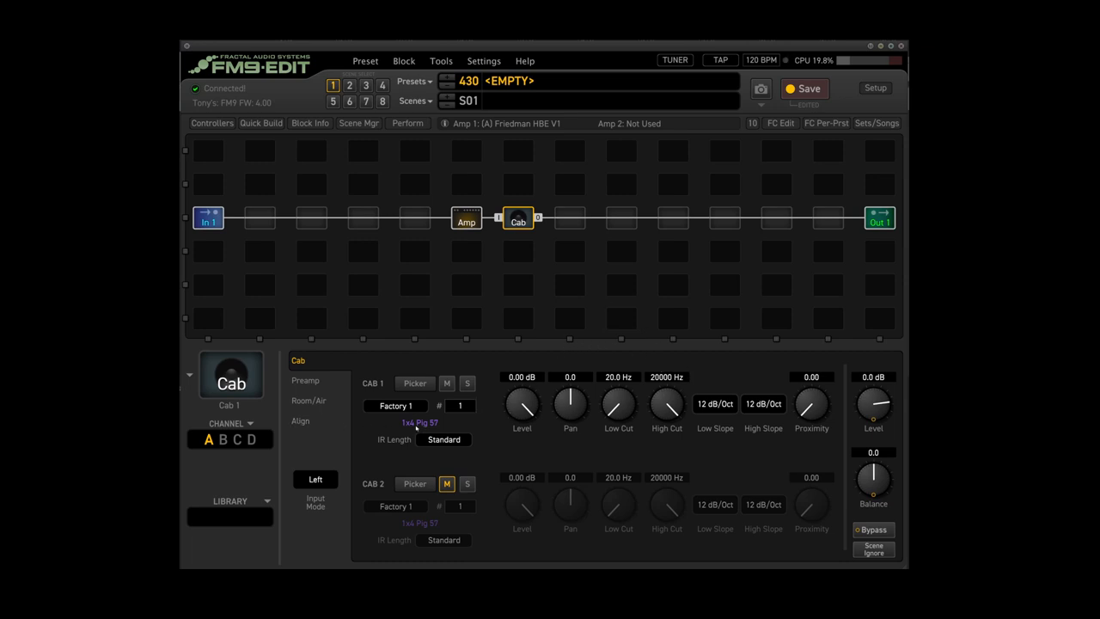
{"action": "left_click", "coordinate": [415, 382]}
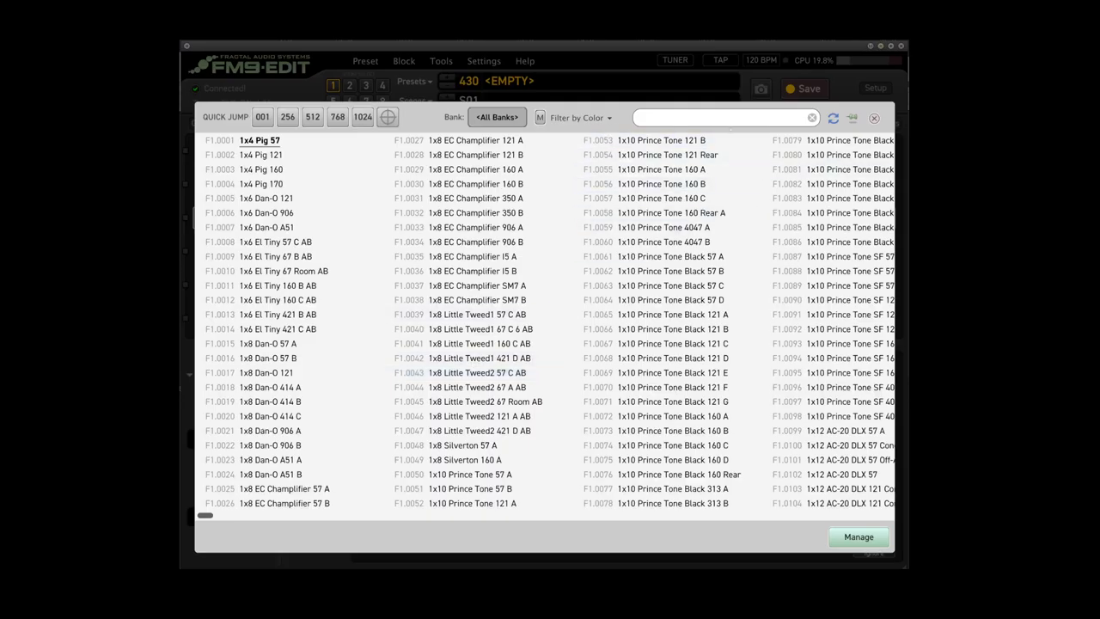
{"action": "type", "text": "t"}
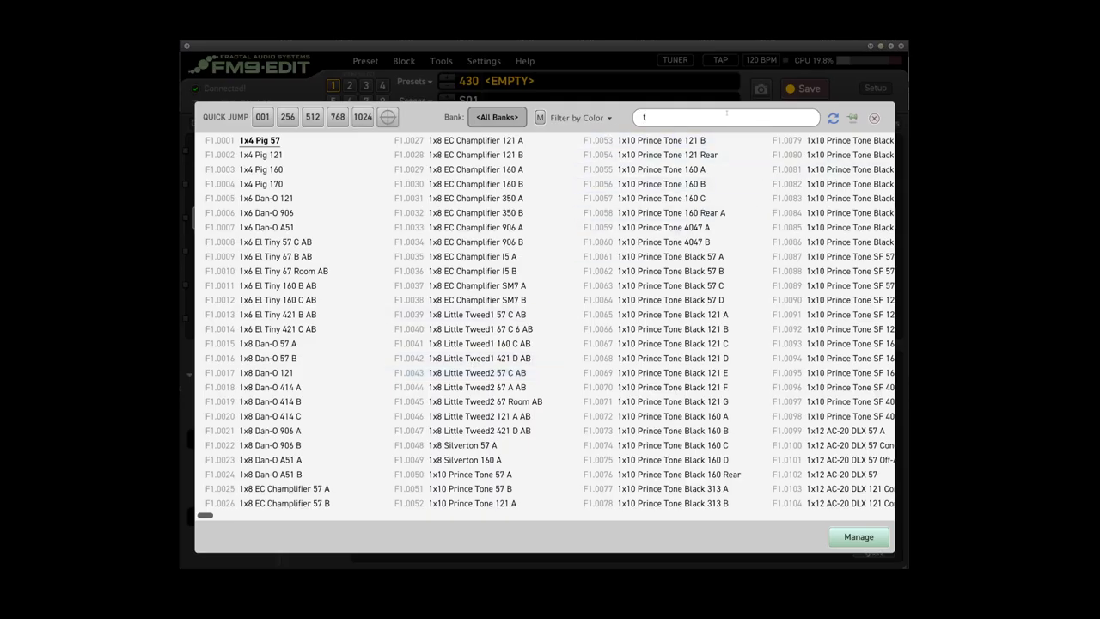
{"action": "type", "text": "v mix"}
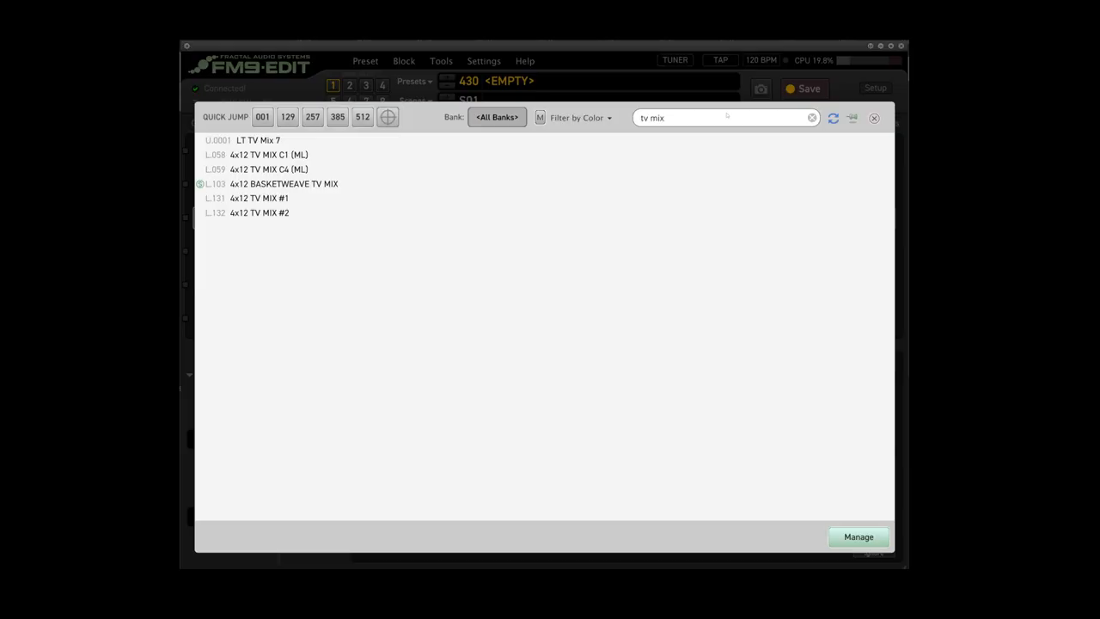
{"action": "double_click", "coordinate": [260, 198]}
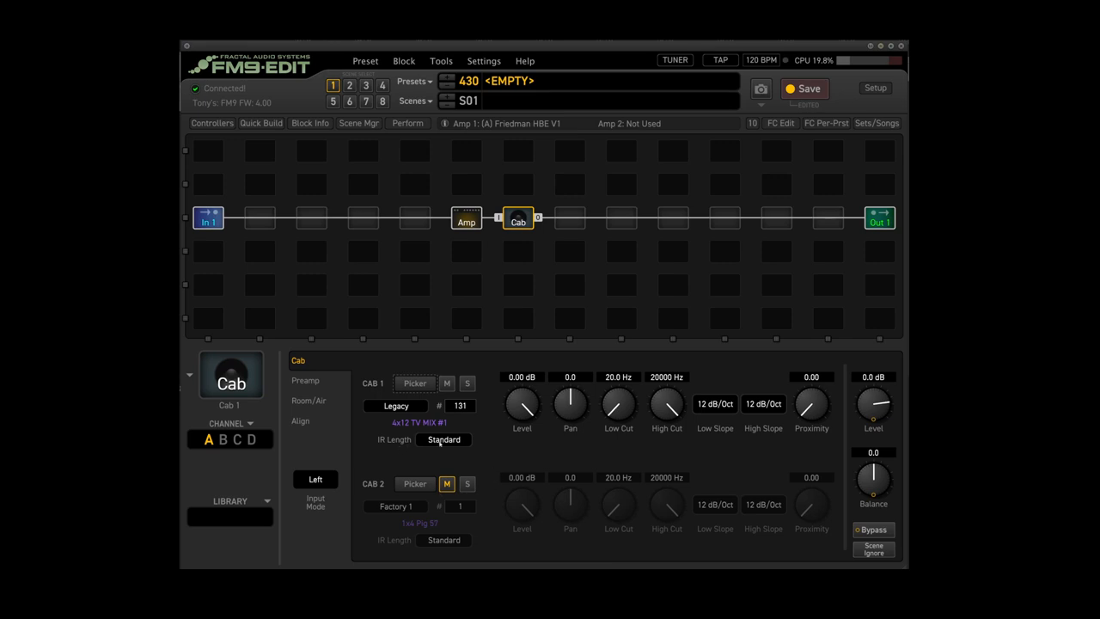
{"action": "mouse_move", "coordinate": [462, 423]}
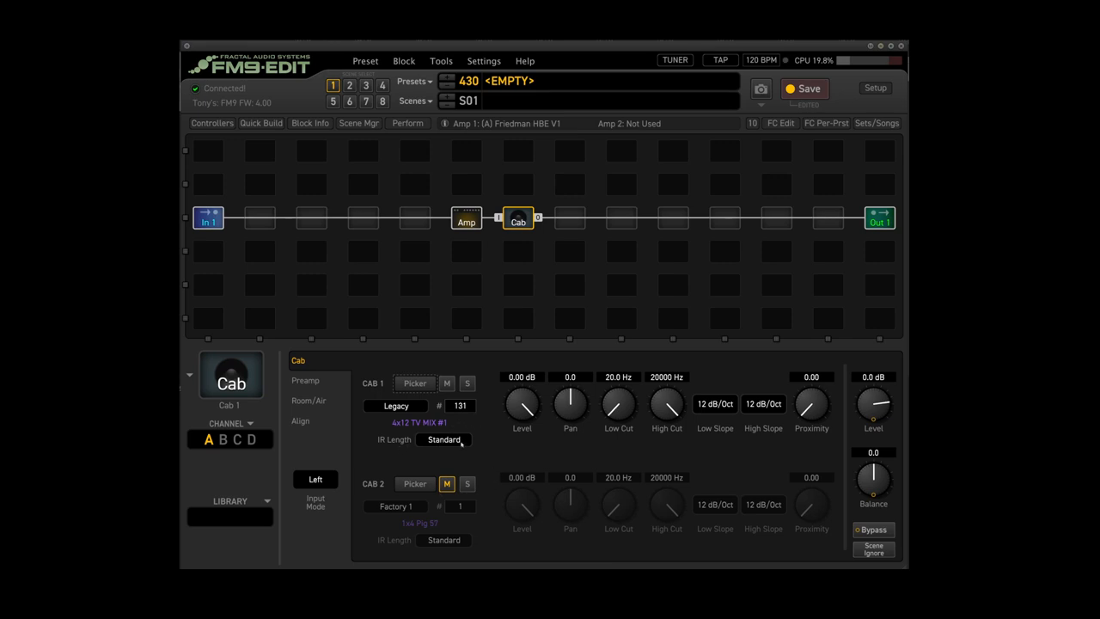
- Set Cab 1's IR length to Ultra-Res
{"action": "left_click", "coordinate": [444, 440]}
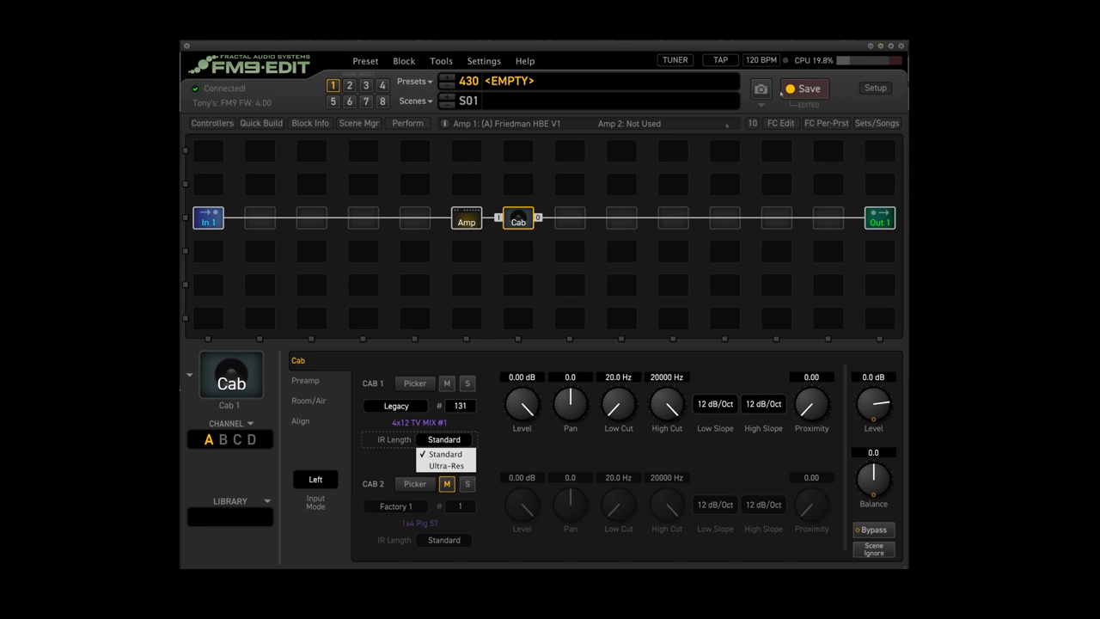
{"action": "mouse_move", "coordinate": [447, 466]}
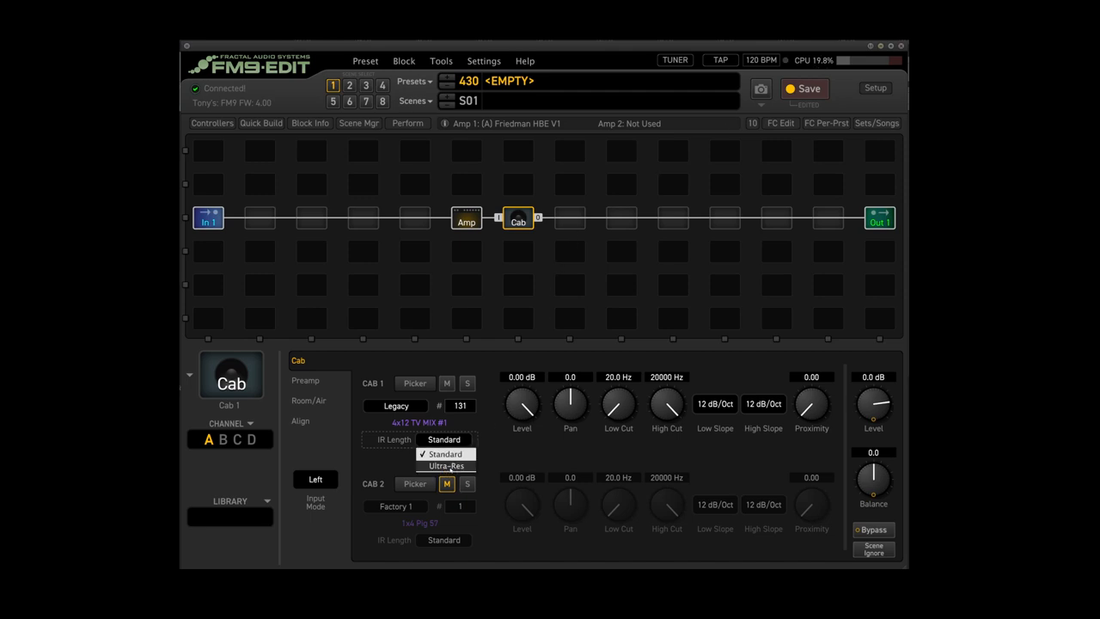
{"action": "left_click", "coordinate": [445, 464]}
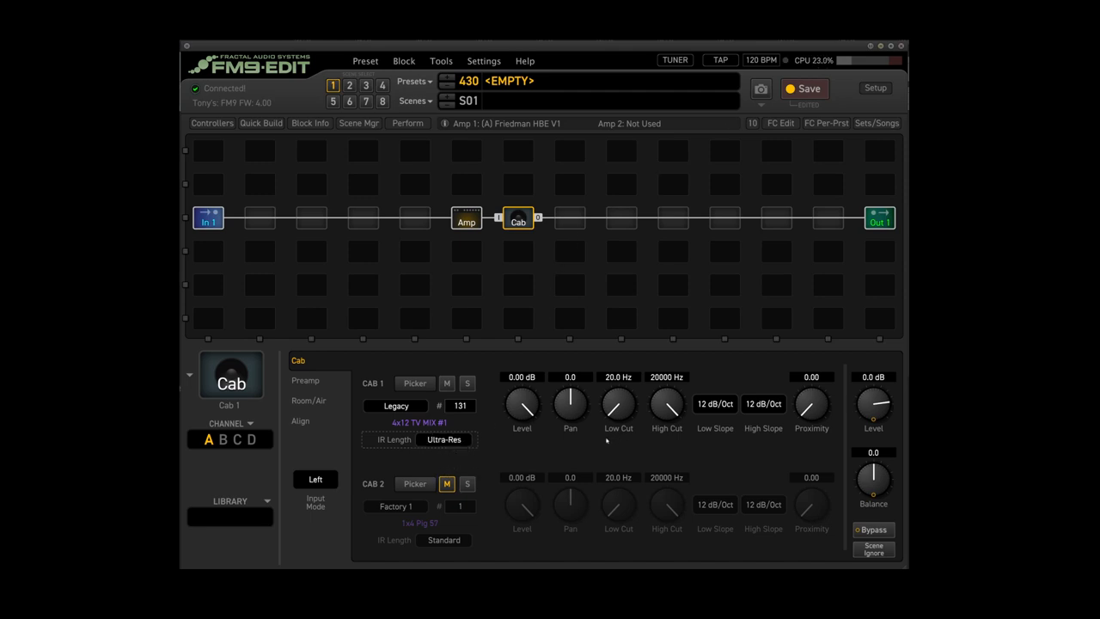
{"action": "mouse_move", "coordinate": [804, 60]}
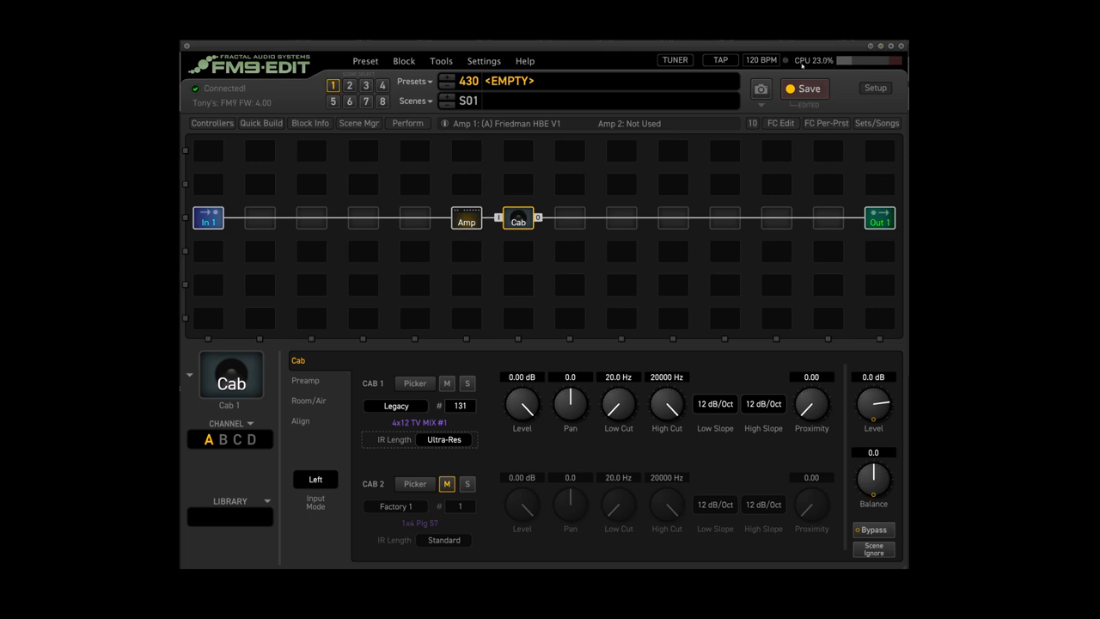
{"action": "mouse_move", "coordinate": [495, 360]}
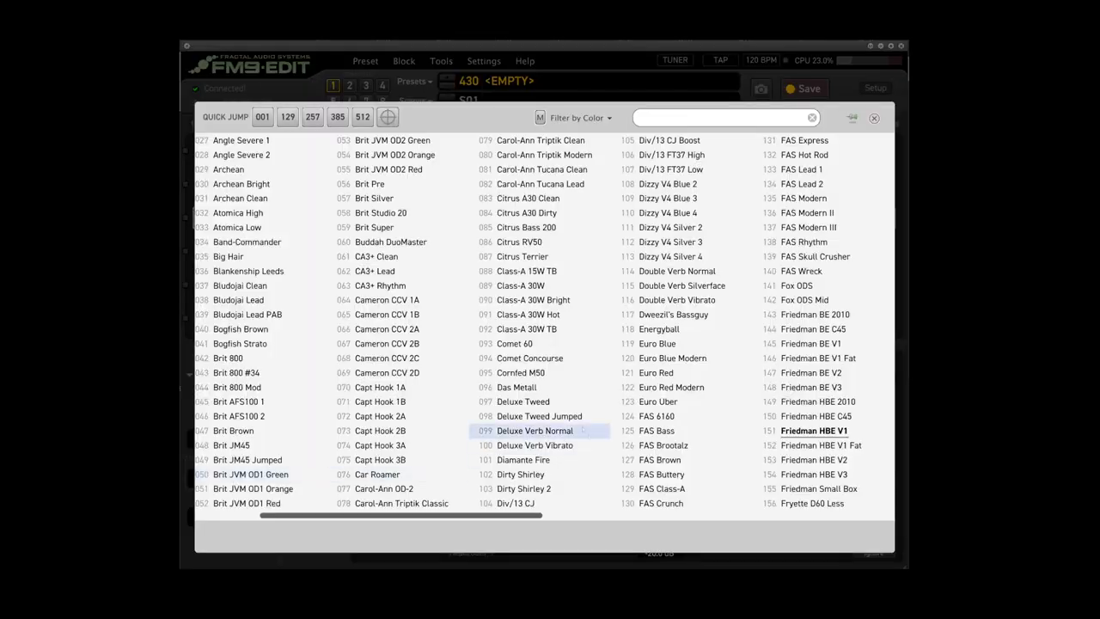
- Choose Friedman HBE V1 from the amp model list and close the picker
{"action": "scroll", "scroll_direction": "down", "scroll_amount": 3}
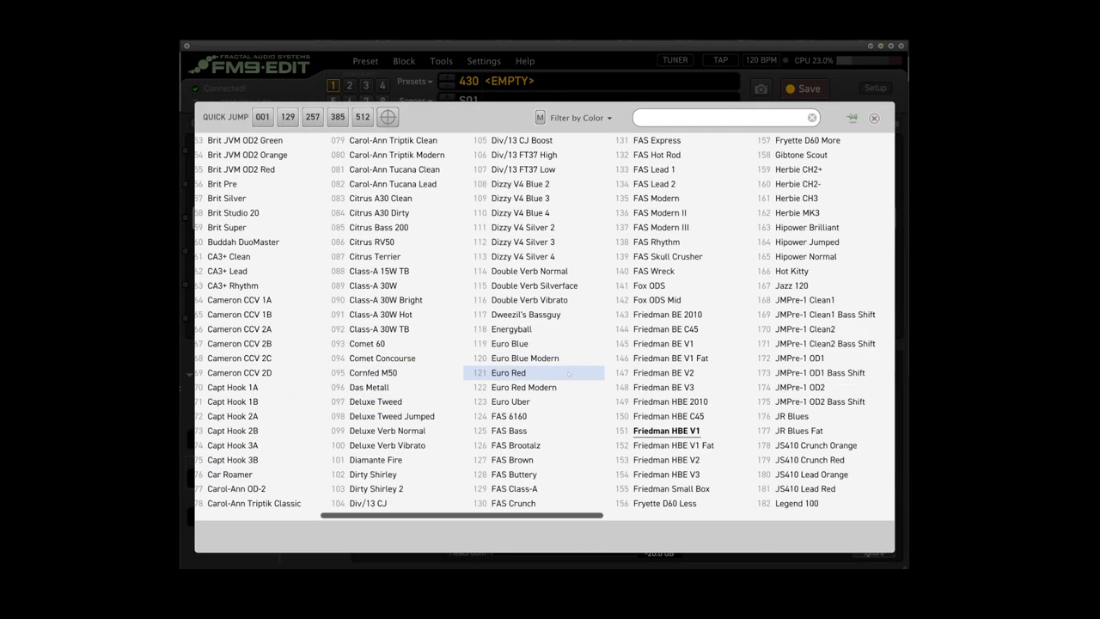
{"action": "scroll", "scroll_direction": "right", "scroll_amount": 3}
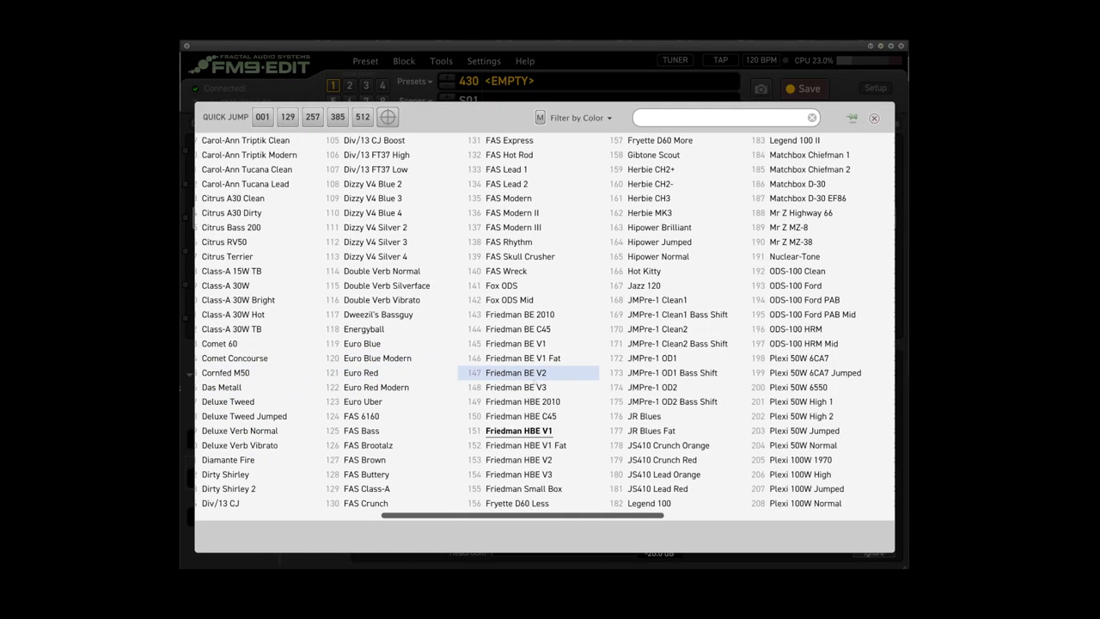
{"action": "scroll", "scroll_direction": "right", "scroll_amount": 3}
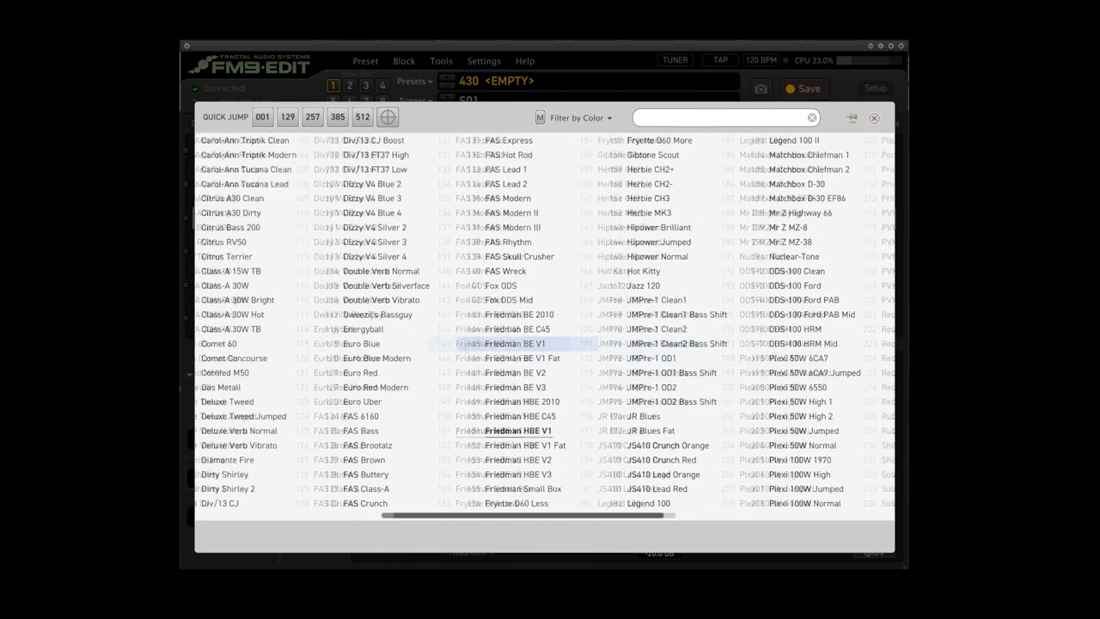
{"action": "scroll", "scroll_direction": "right", "scroll_amount": 3}
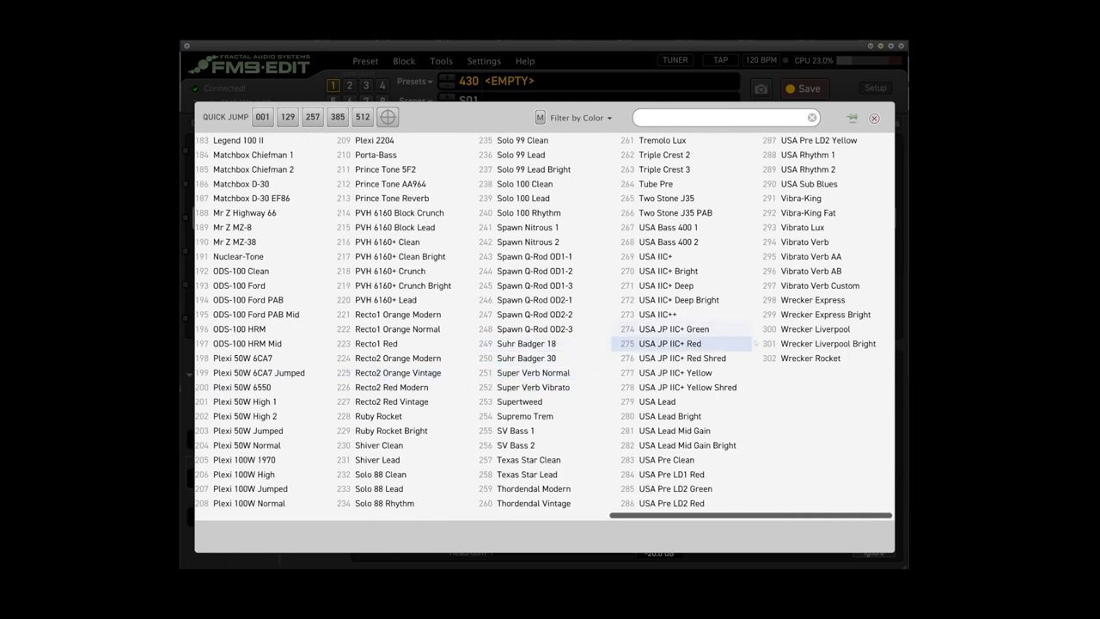
{"action": "left_click", "coordinate": [533, 272]}
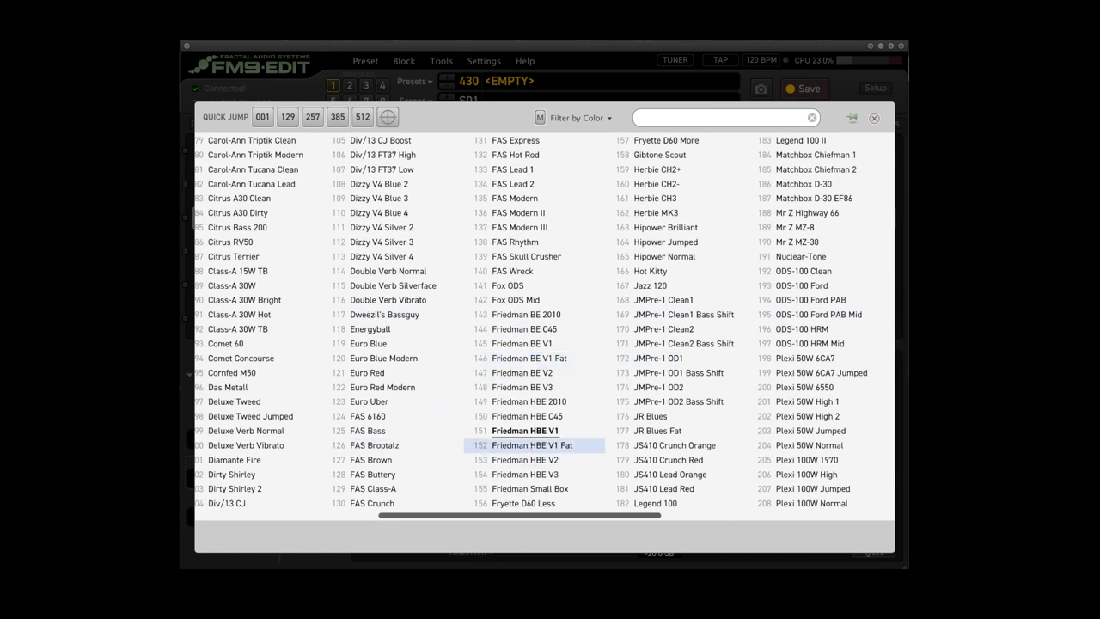
{"action": "double_click", "coordinate": [523, 430]}
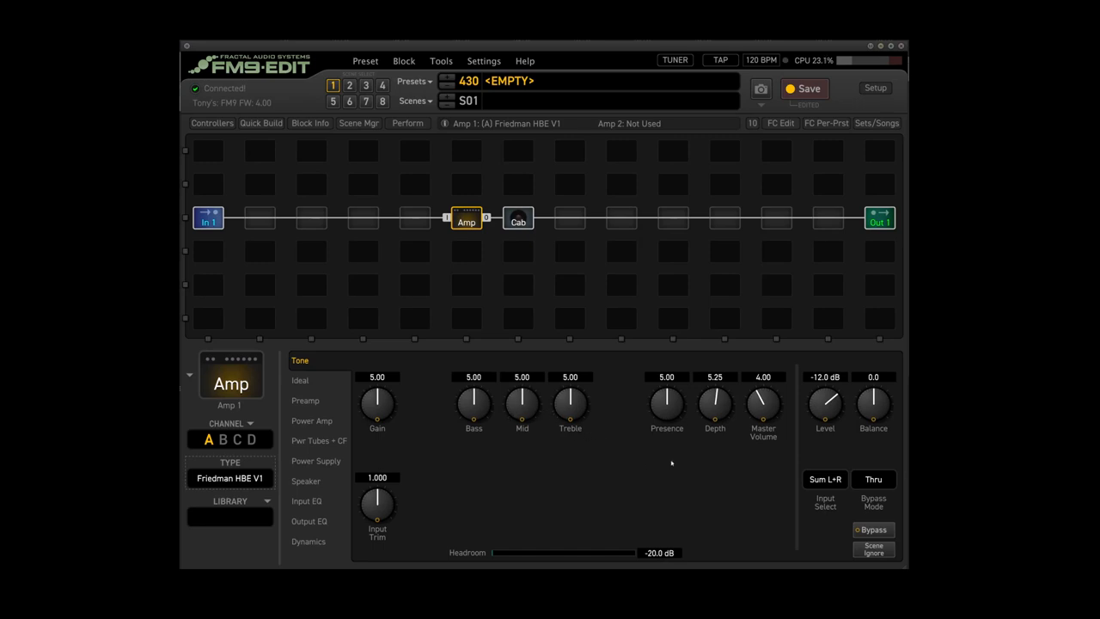
{"action": "mouse_move", "coordinate": [413, 413]}
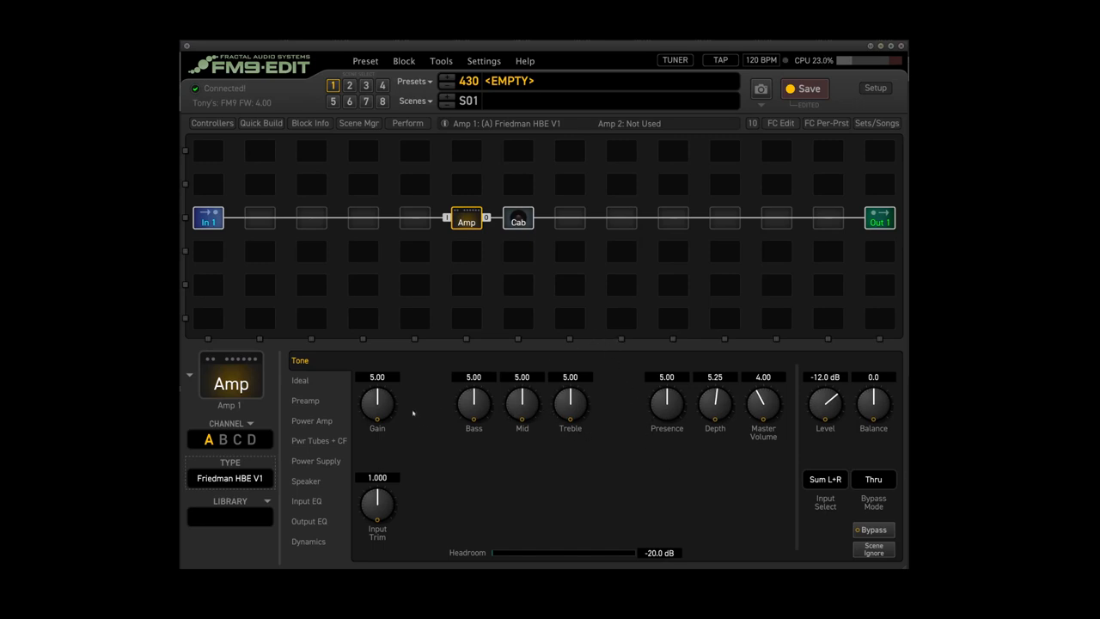
- Set the HBE amp to Gain 7.00, Bass 3.89, Mid 5.75, Treble 6.11, Presence 6.53
{"action": "double_click", "coordinate": [378, 378]}
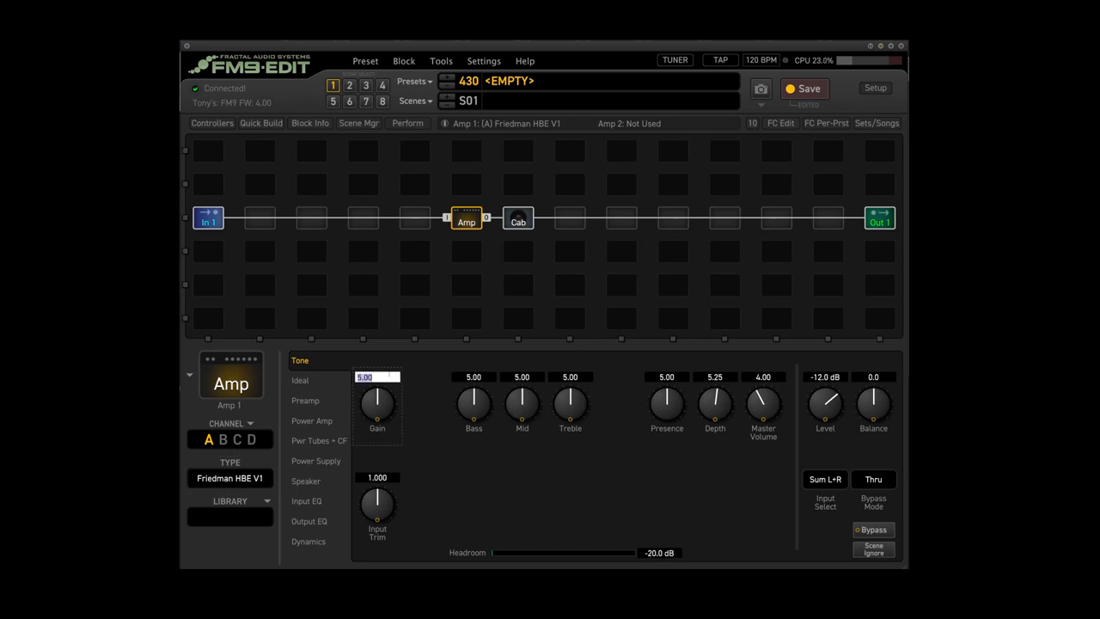
{"action": "left_click_drag", "start_coordinate": [378, 399], "coordinate": [379, 382]}
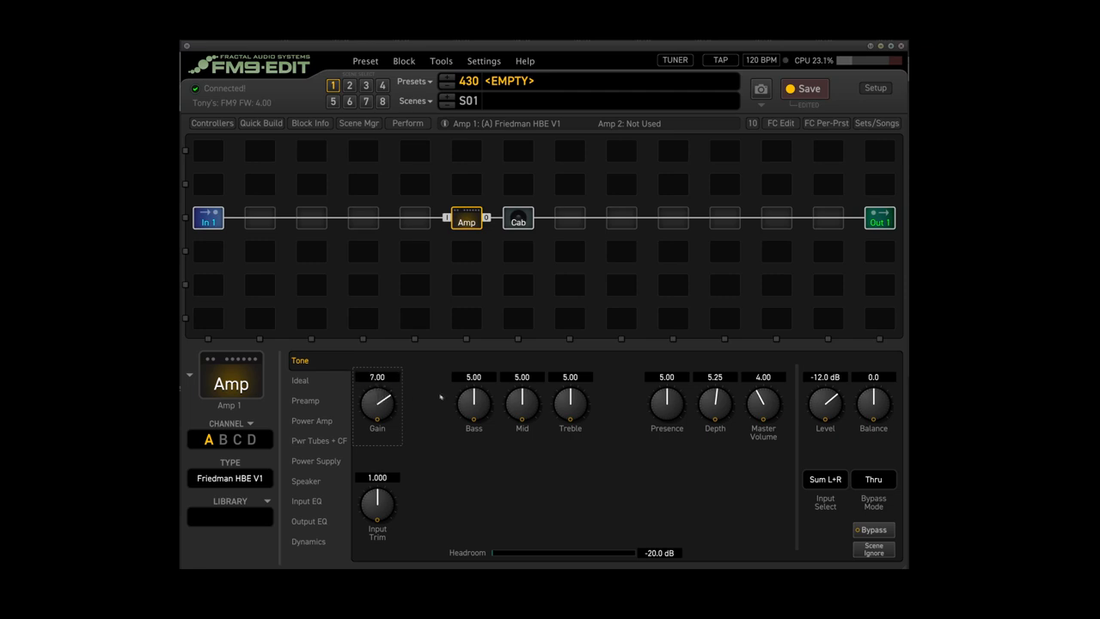
{"action": "left_click_drag", "start_coordinate": [475, 404], "coordinate": [457, 434]}
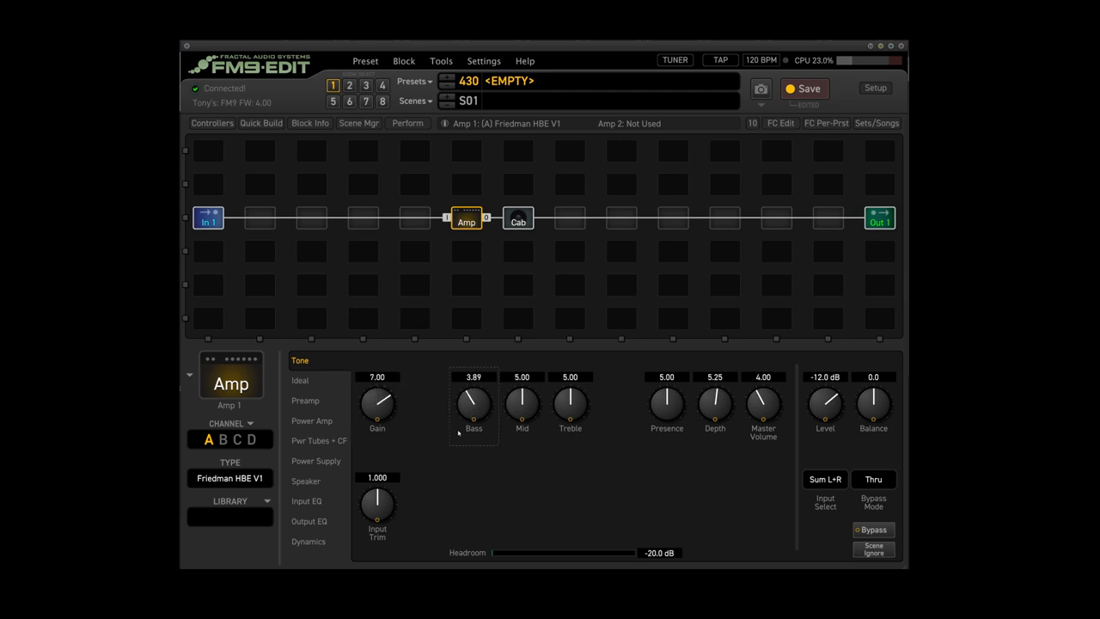
{"action": "left_click_drag", "start_coordinate": [570, 404], "coordinate": [571, 386]}
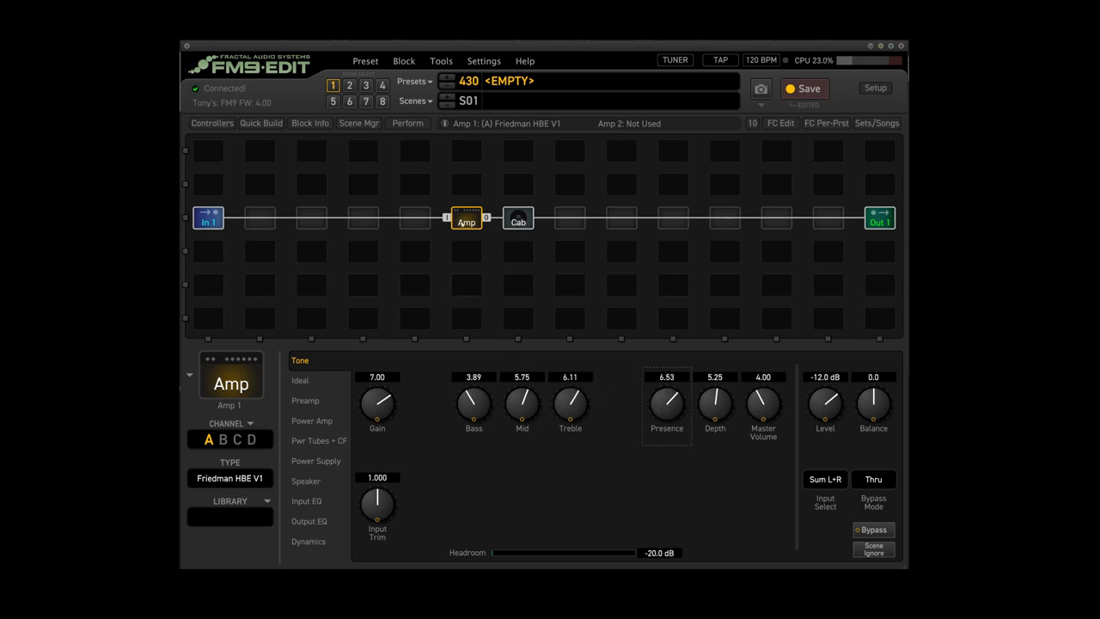
- Insert a Gate/Expander after In 1 and settle its threshold near -64 dB
{"action": "right_click", "coordinate": [257, 217]}
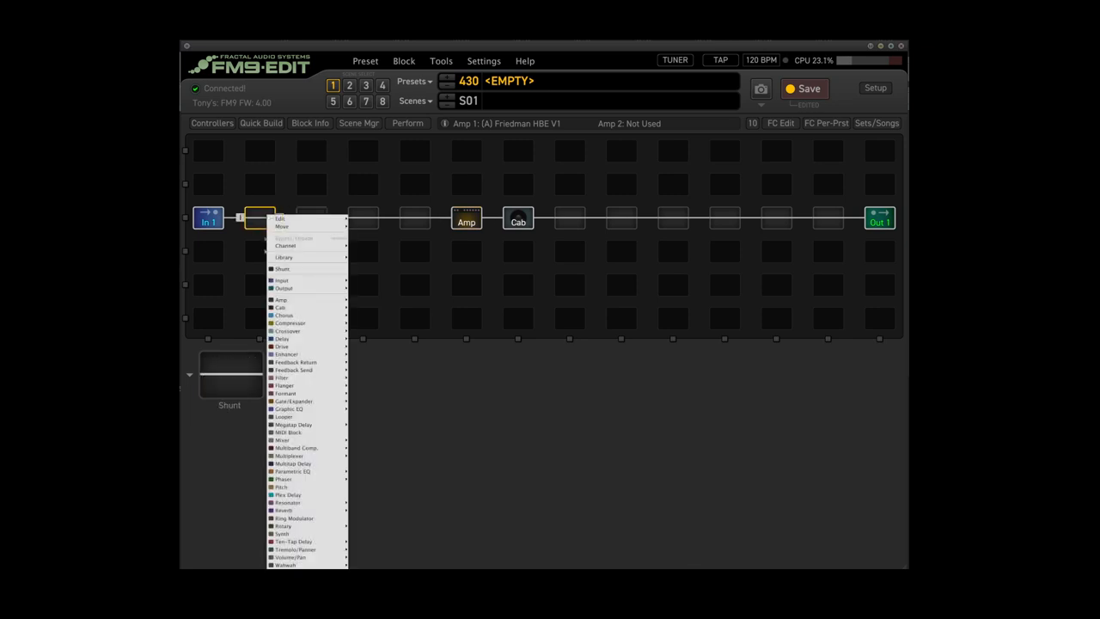
{"action": "mouse_move", "coordinate": [292, 423]}
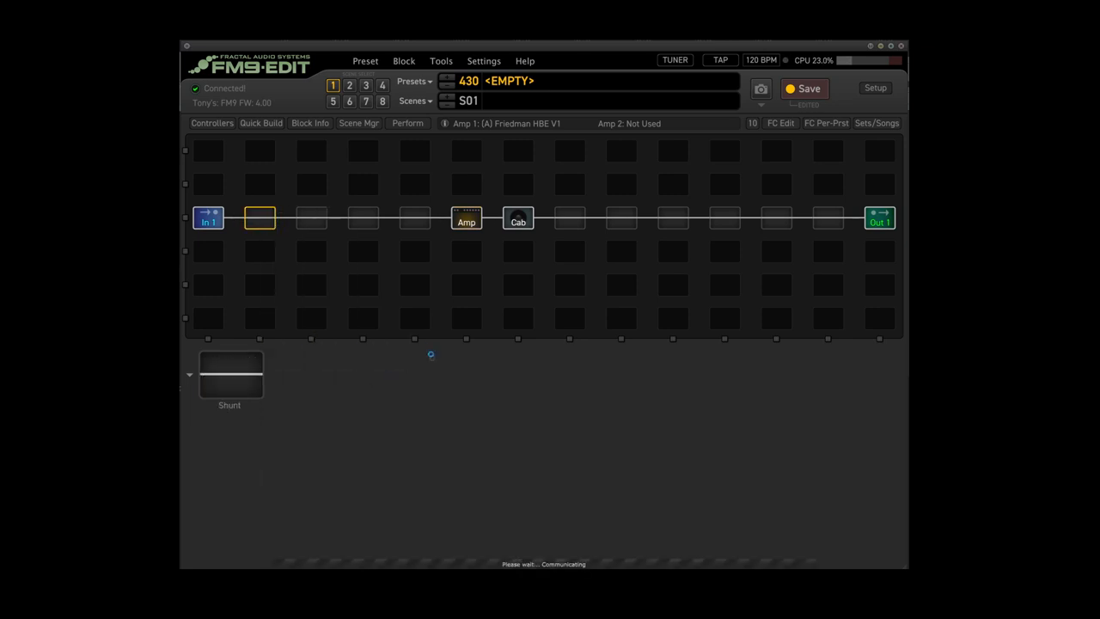
{"action": "double_click", "coordinate": [259, 217]}
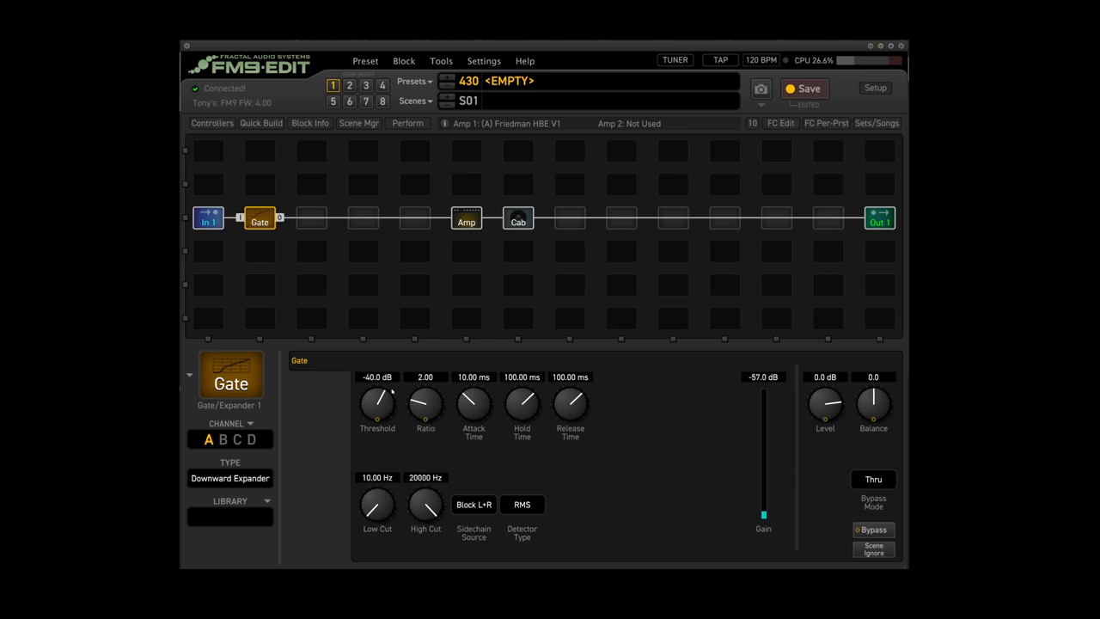
{"action": "left_click_drag", "start_coordinate": [377, 404], "coordinate": [380, 413]}
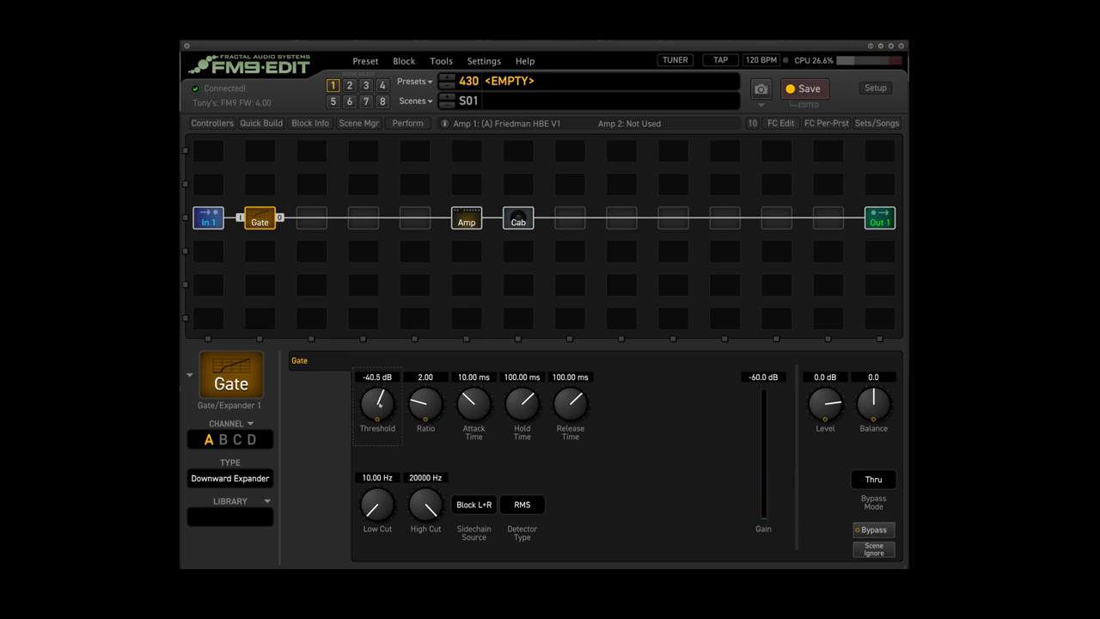
{"action": "left_click_drag", "start_coordinate": [377, 399], "coordinate": [376, 456]}
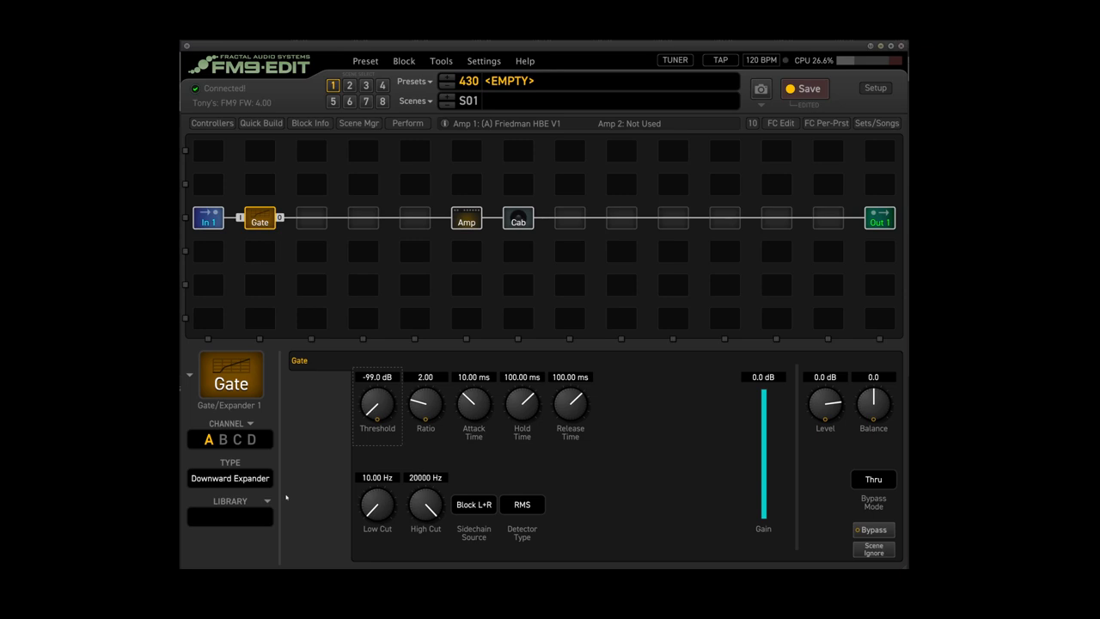
{"action": "left_click_drag", "start_coordinate": [377, 411], "coordinate": [377, 395]}
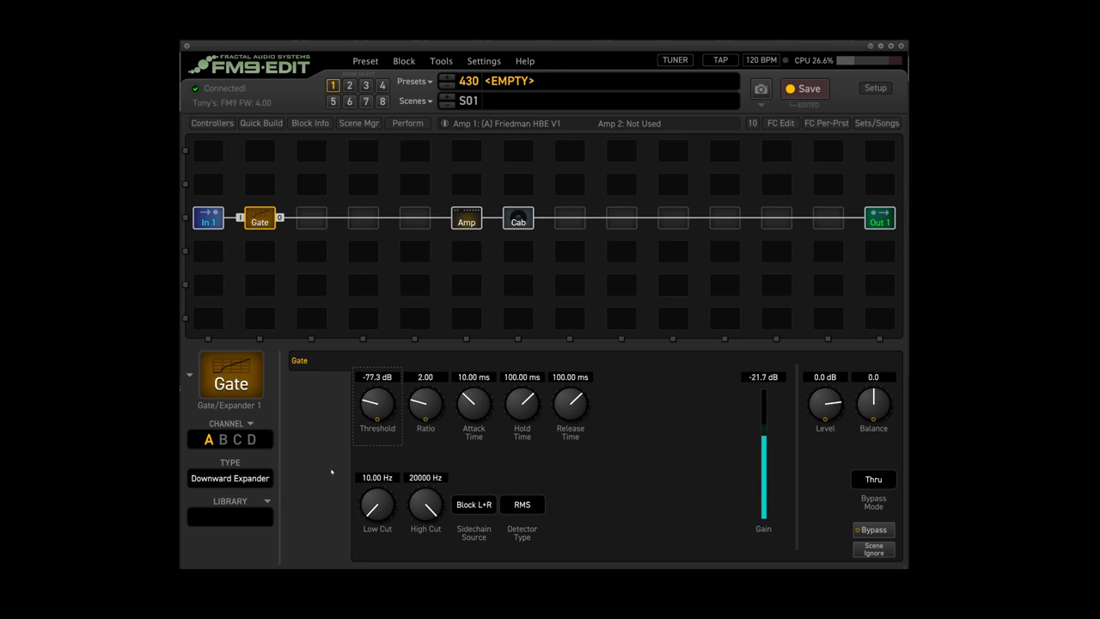
{"action": "left_click_drag", "start_coordinate": [377, 406], "coordinate": [377, 392]}
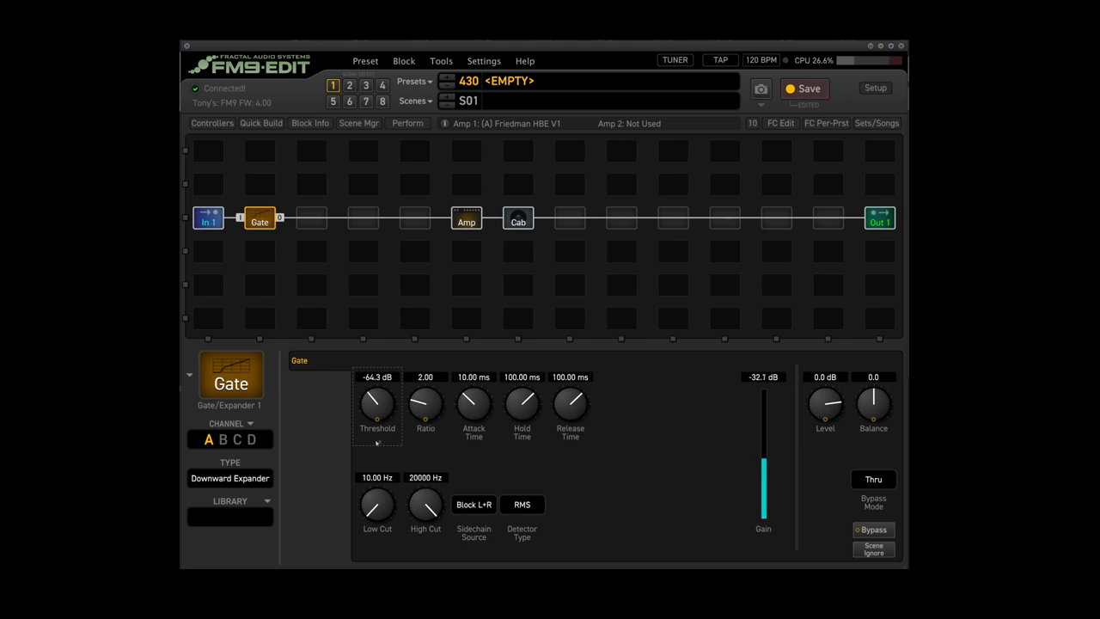
{"action": "left_click", "coordinate": [466, 216]}
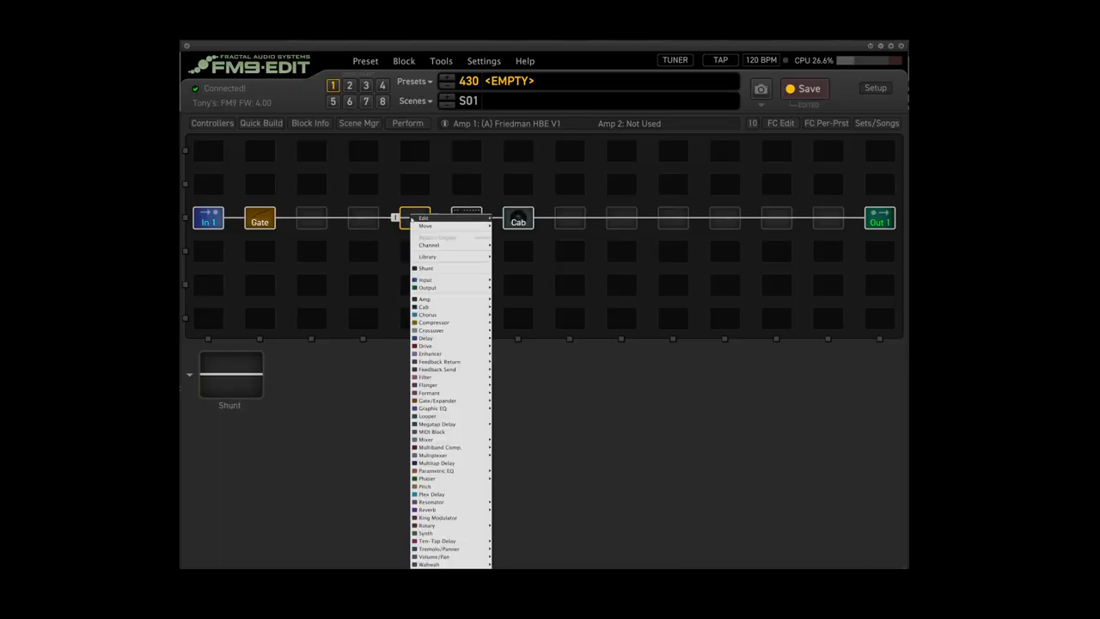
{"action": "mouse_move", "coordinate": [424, 346]}
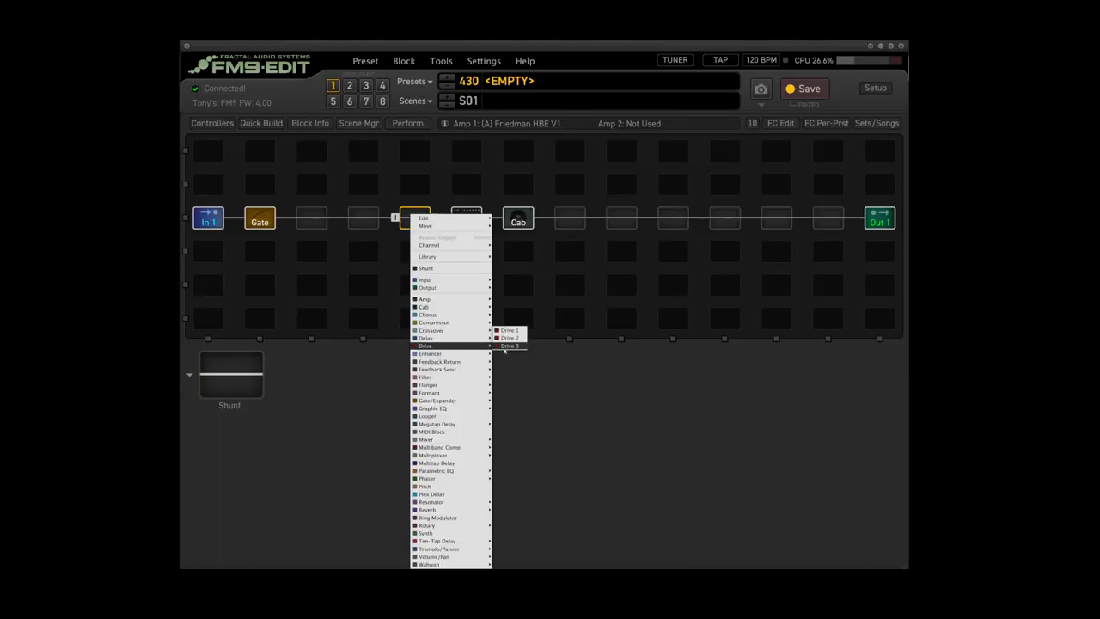
- Add a Drive 1 block (T808 OD) in the slot before the Amp
{"action": "left_click", "coordinate": [425, 299]}
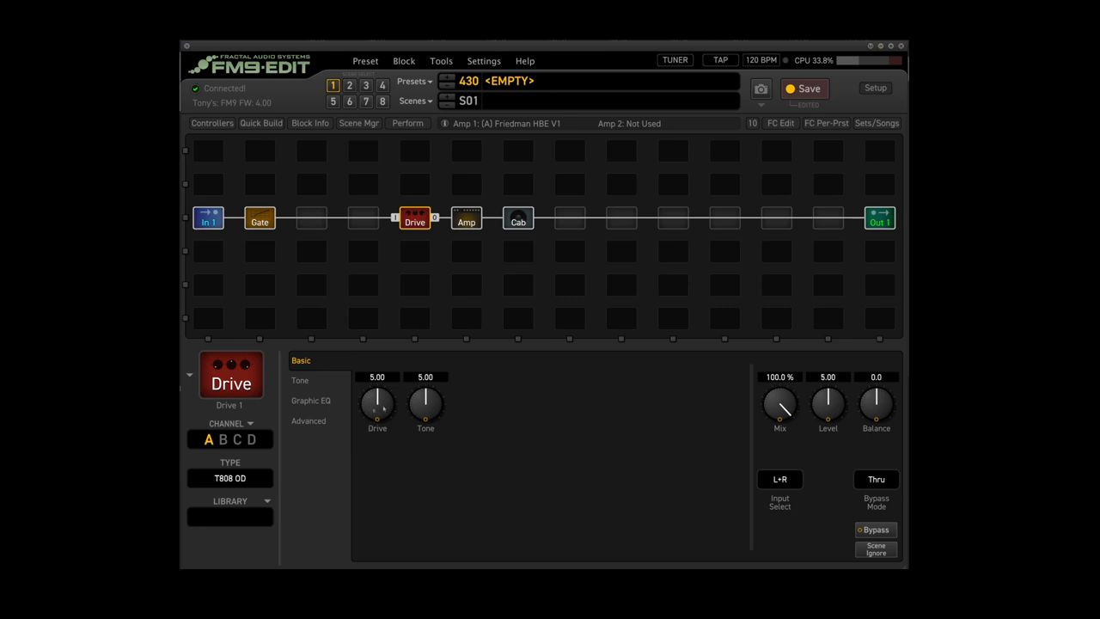
- Set the T808 OD to Drive 1.50, Tone 4.00 and Level 6.50
{"action": "left_click_drag", "start_coordinate": [378, 404], "coordinate": [368, 421]}
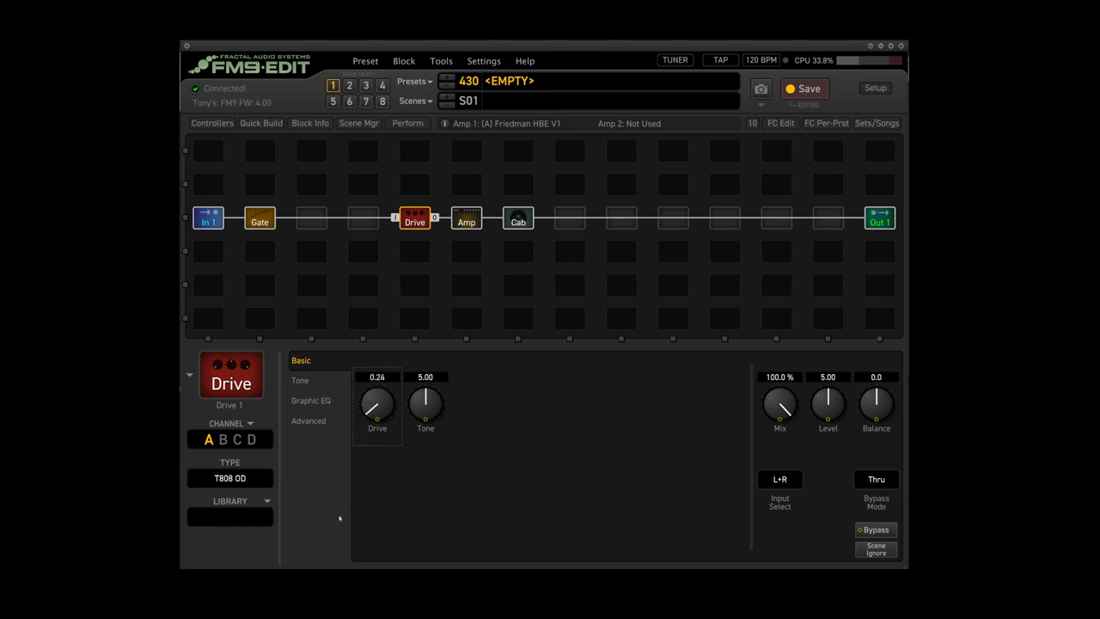
{"action": "left_click_drag", "start_coordinate": [379, 409], "coordinate": [378, 392]}
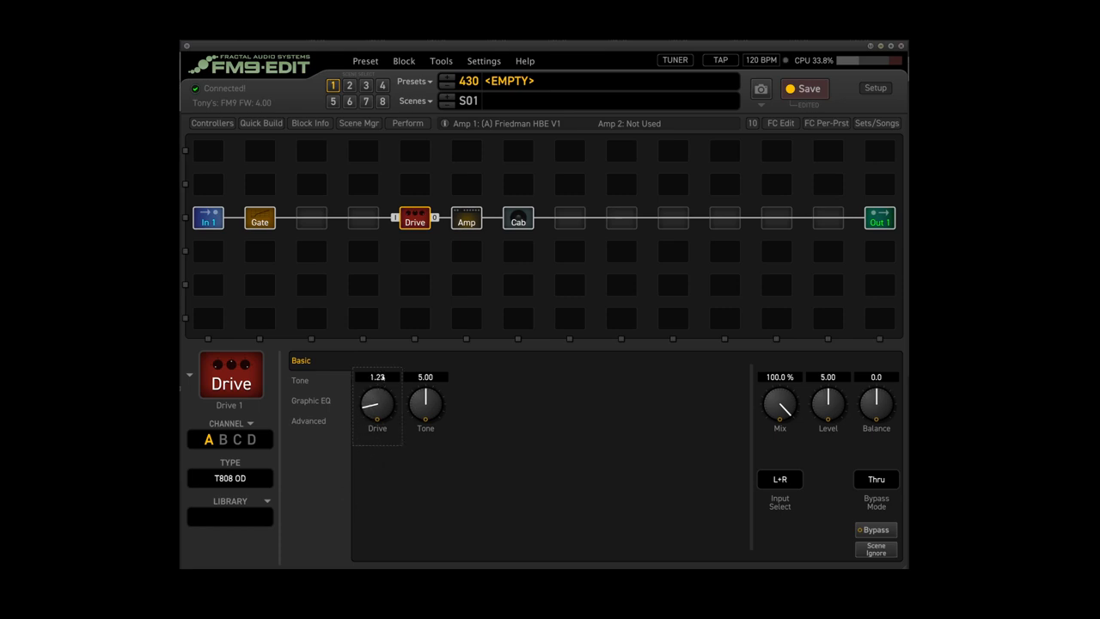
{"action": "left_click_drag", "start_coordinate": [376, 409], "coordinate": [382, 395]}
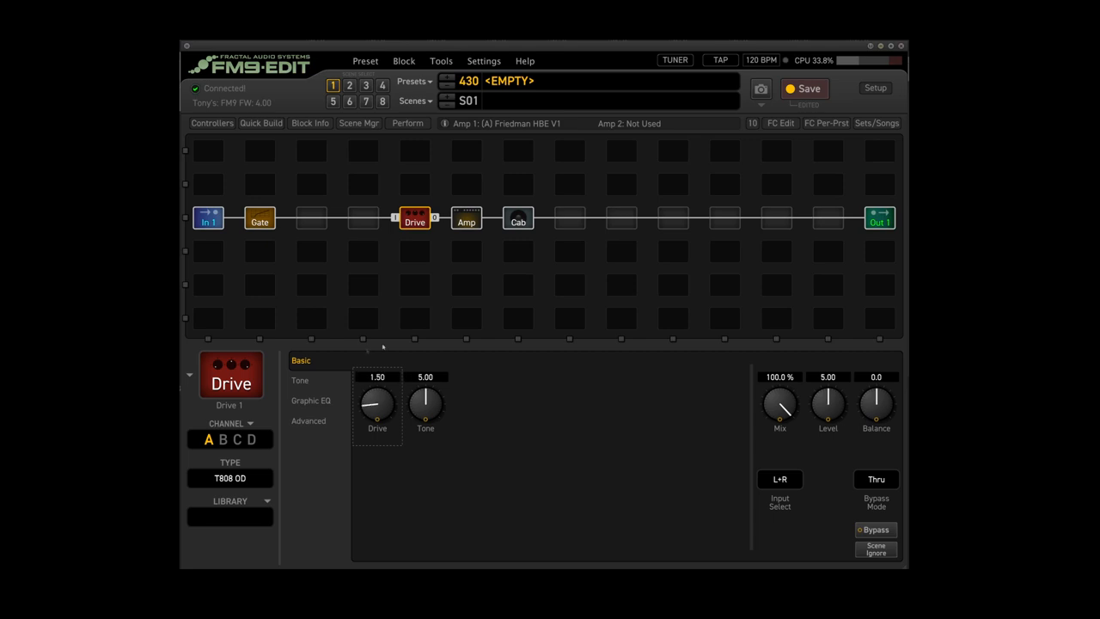
{"action": "left_click_drag", "start_coordinate": [426, 404], "coordinate": [427, 392]}
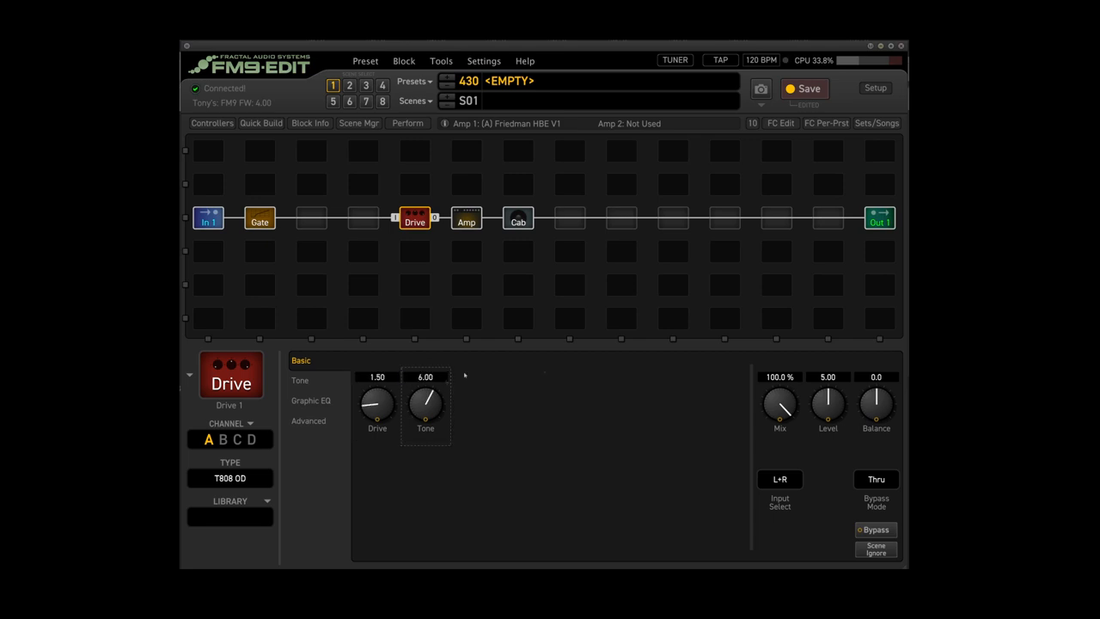
{"action": "double_click", "coordinate": [828, 377]}
{"action": "type", "text": "6.5"}
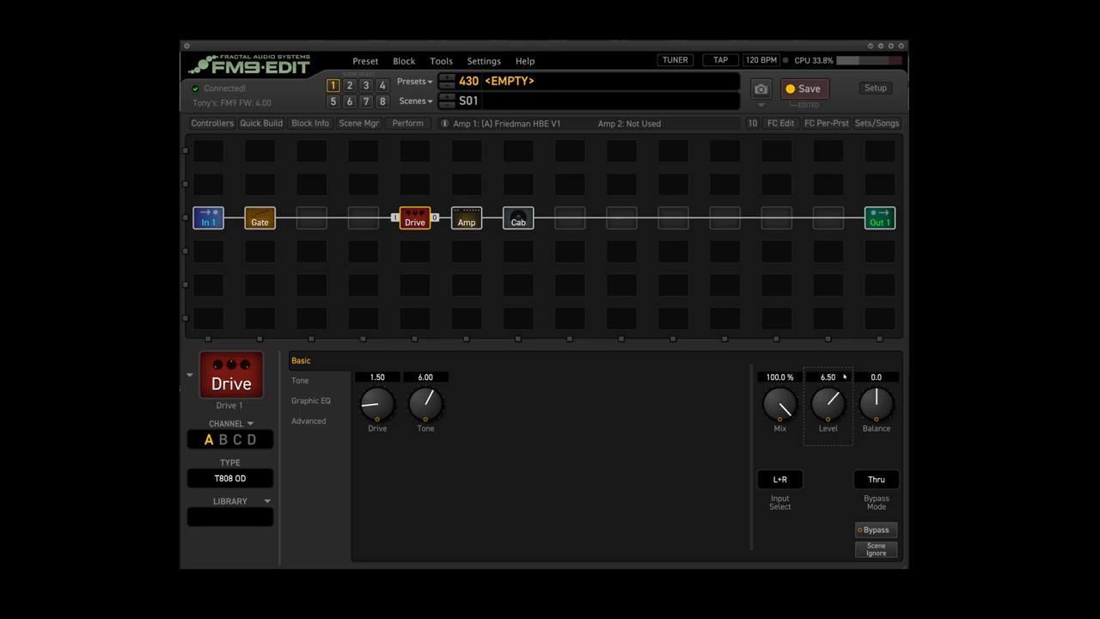
{"action": "mouse_move", "coordinate": [502, 274]}
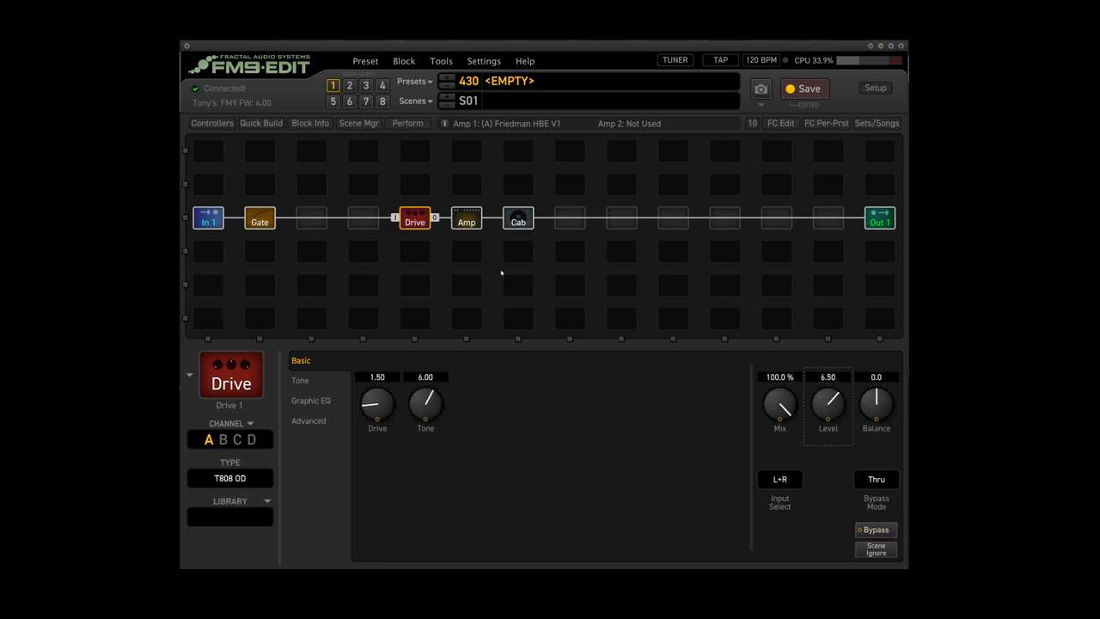
{"action": "left_click", "coordinate": [875, 529]}
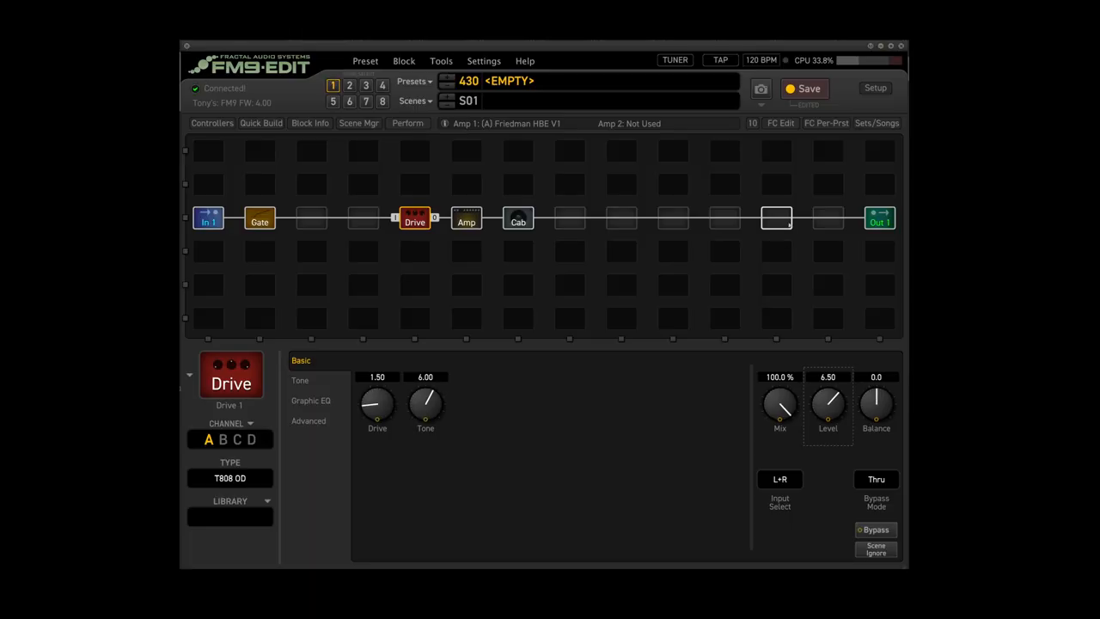
- Add a Reverb 1 block (Medium Room) in the slot before Out 1
{"action": "right_click", "coordinate": [775, 217]}
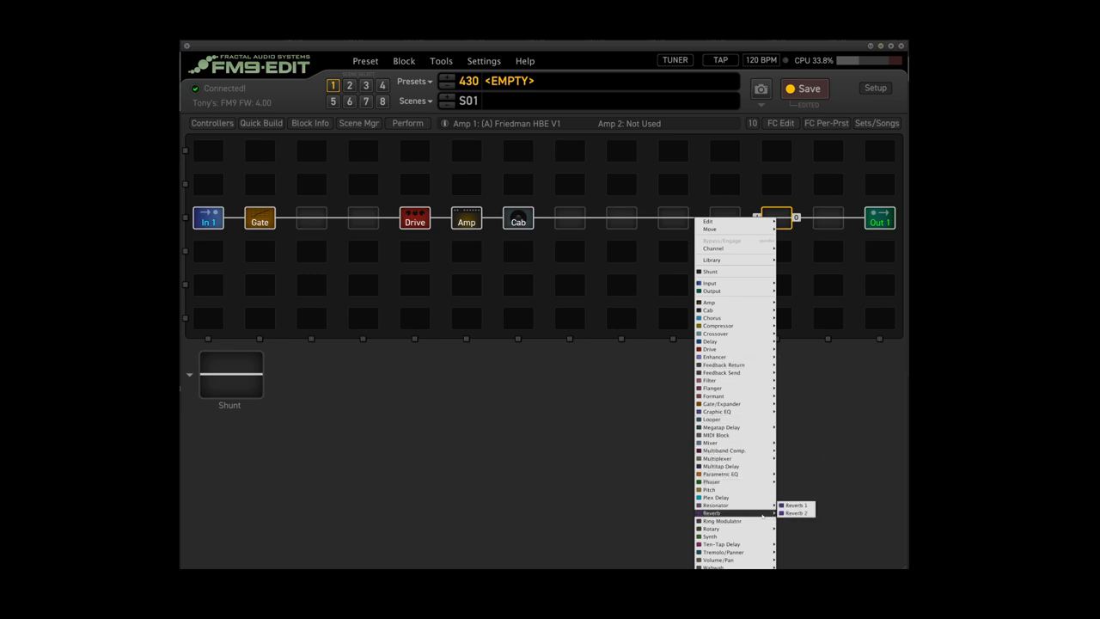
{"action": "left_click", "coordinate": [795, 506]}
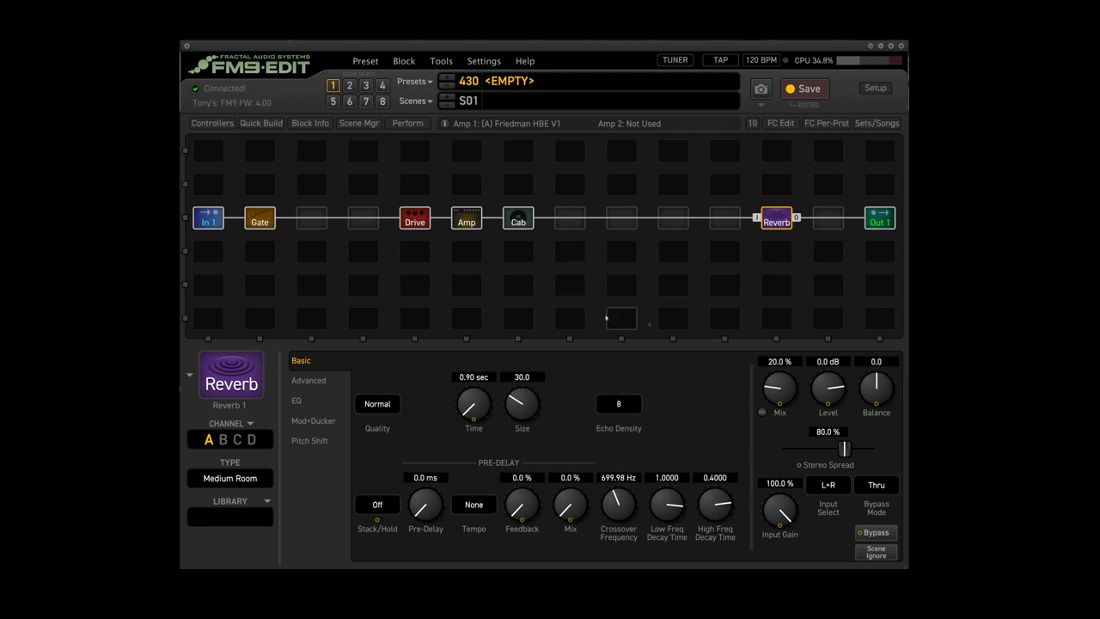
{"action": "mouse_move", "coordinate": [719, 414]}
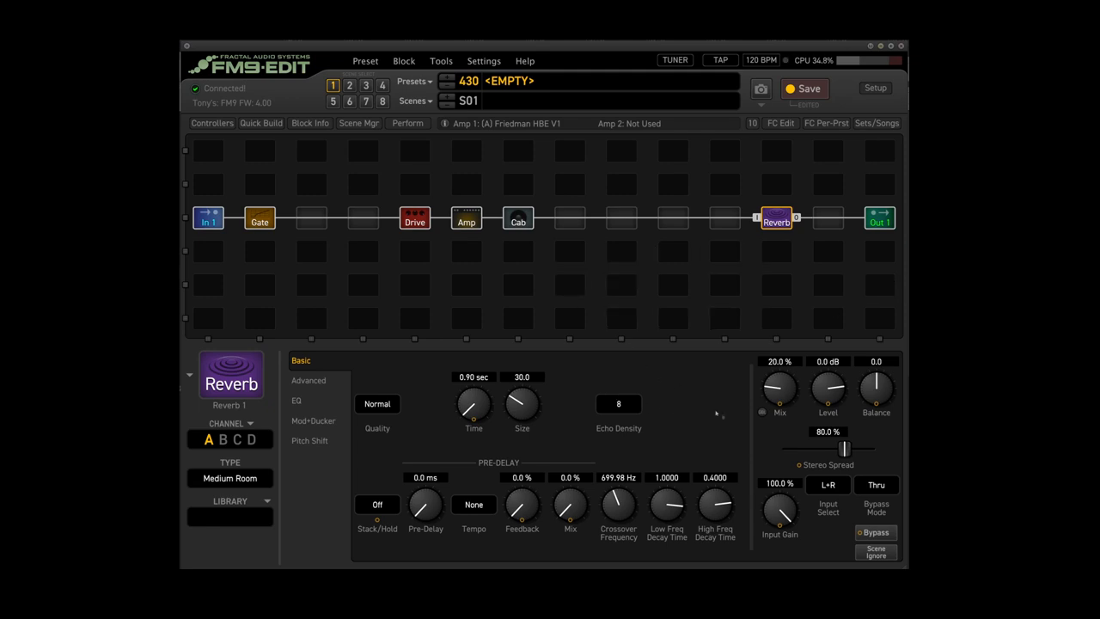
{"action": "mouse_move", "coordinate": [497, 471]}
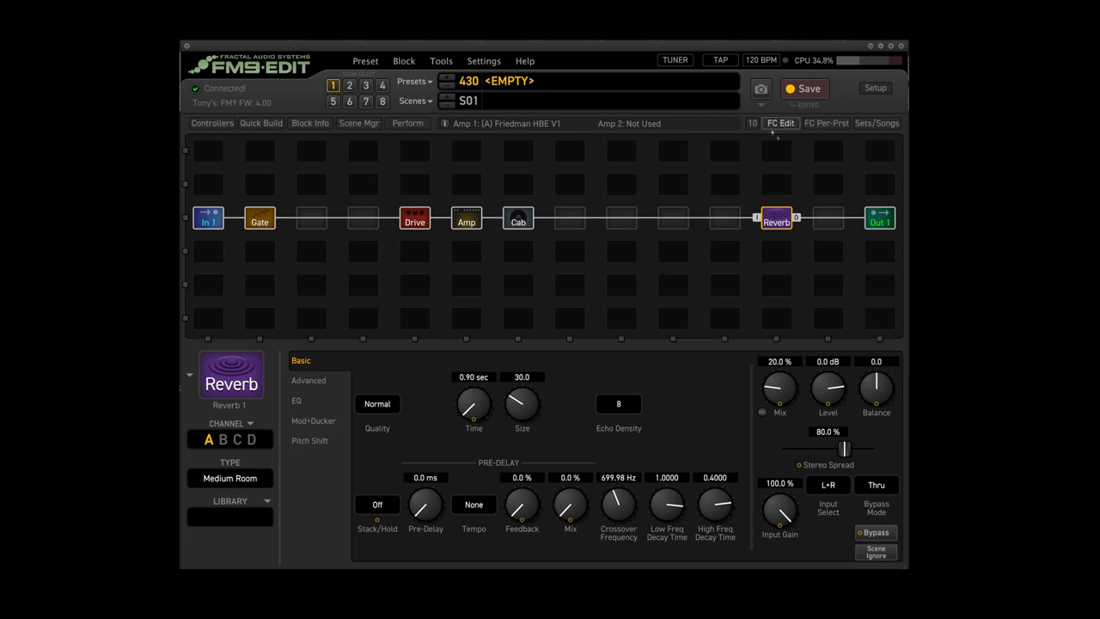
{"action": "mouse_move", "coordinate": [781, 137]}
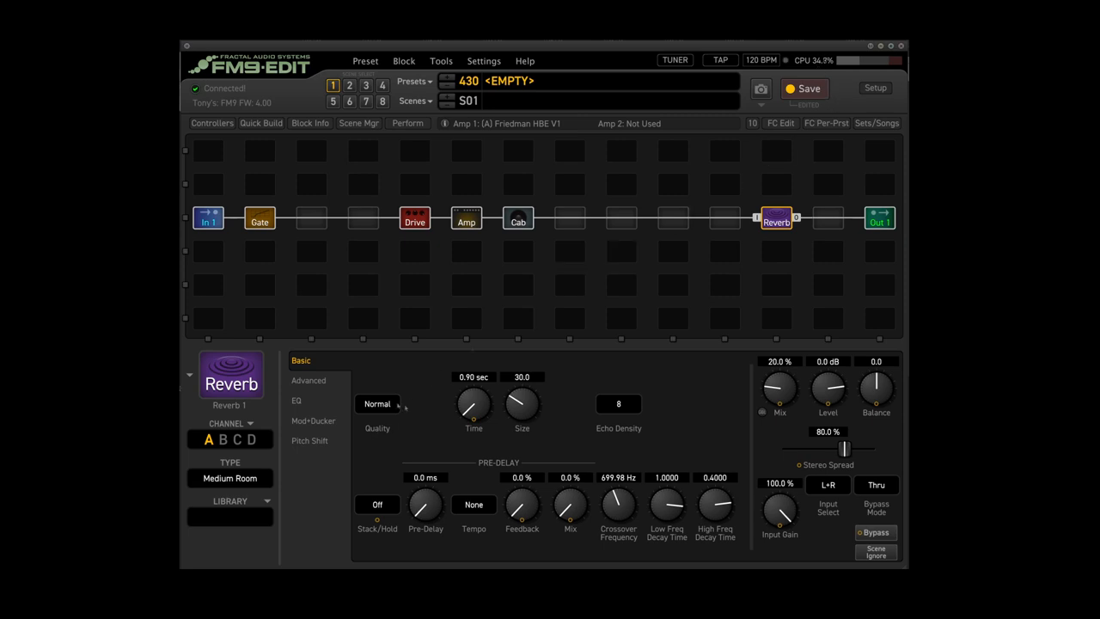
- Set the Medium Room reverb's Quality to Ultra-High
{"action": "left_click", "coordinate": [378, 404]}
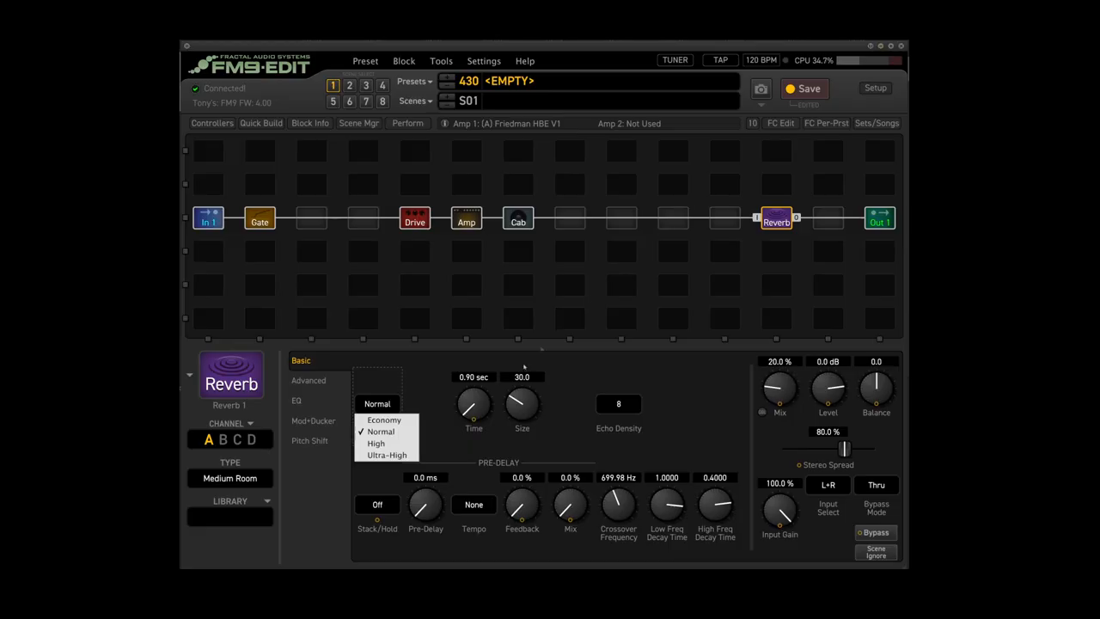
{"action": "mouse_move", "coordinate": [385, 453]}
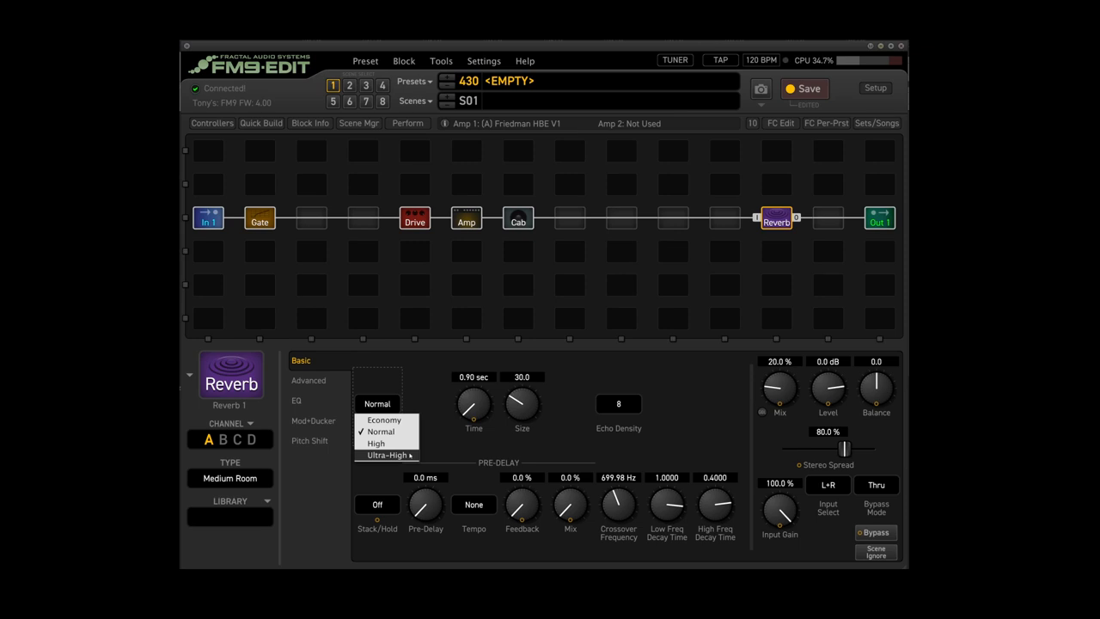
{"action": "left_click", "coordinate": [385, 454]}
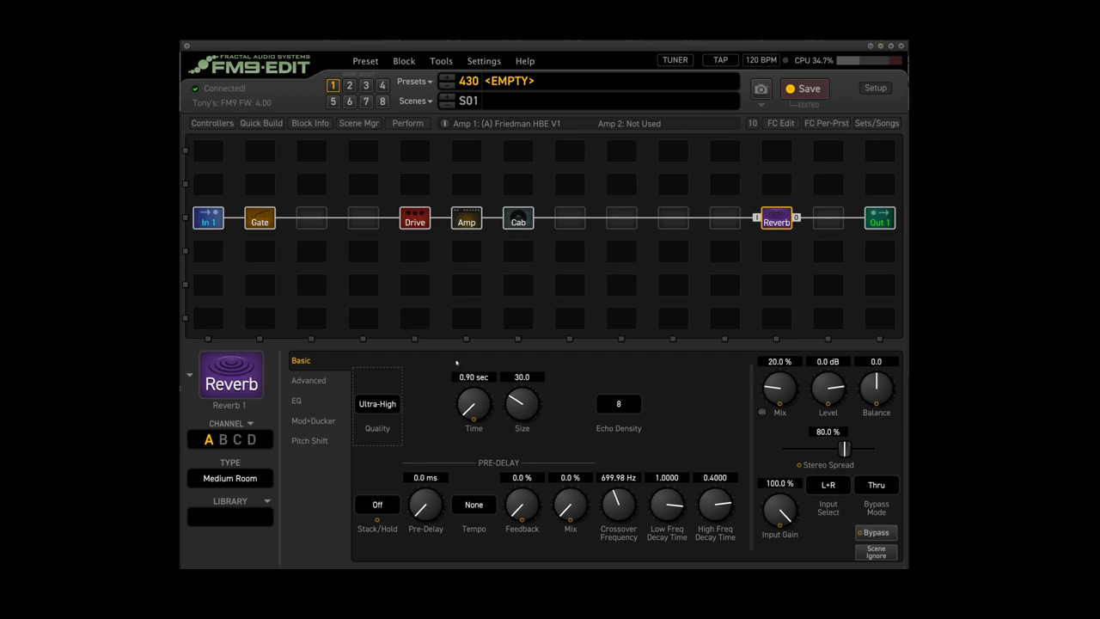
{"action": "mouse_move", "coordinate": [450, 365]}
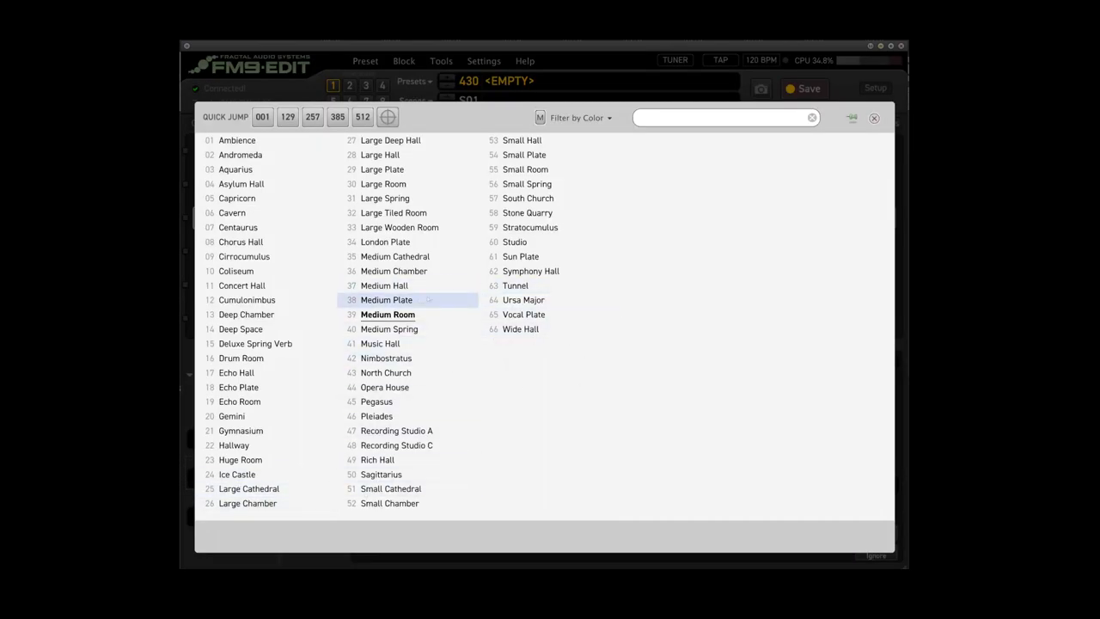
- Choose Medium Plate as the reverb type, then bring up the Gate block's settings
{"action": "double_click", "coordinate": [386, 299]}
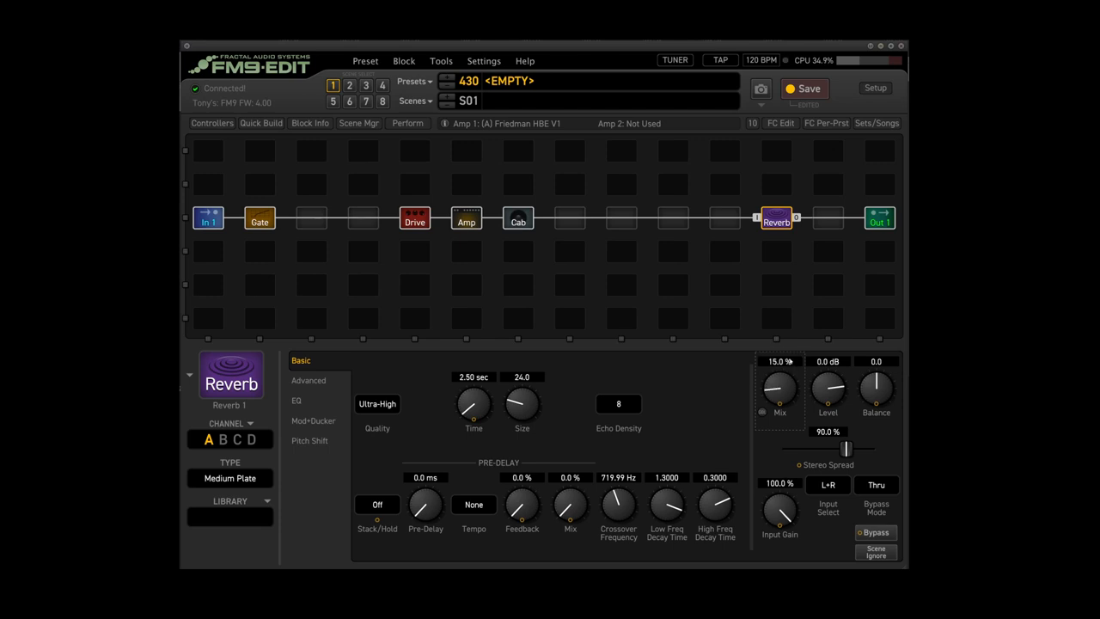
{"action": "left_click", "coordinate": [259, 217]}
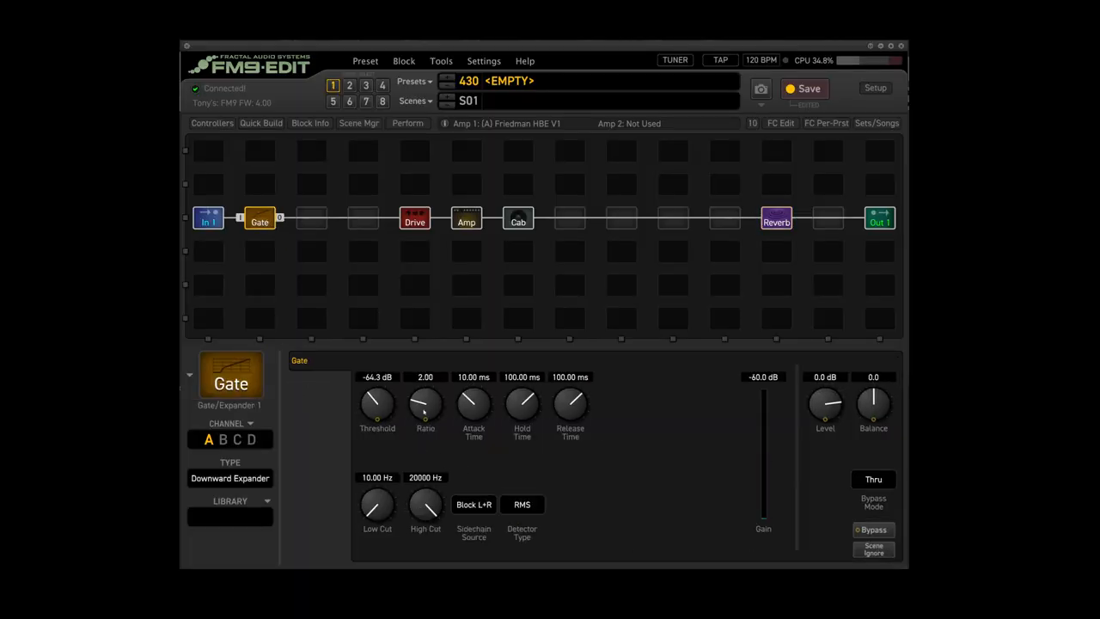
- Raise the gate's Ratio to 3.91 and its Threshold to -57.7 dB
{"action": "left_click_drag", "start_coordinate": [426, 404], "coordinate": [439, 392]}
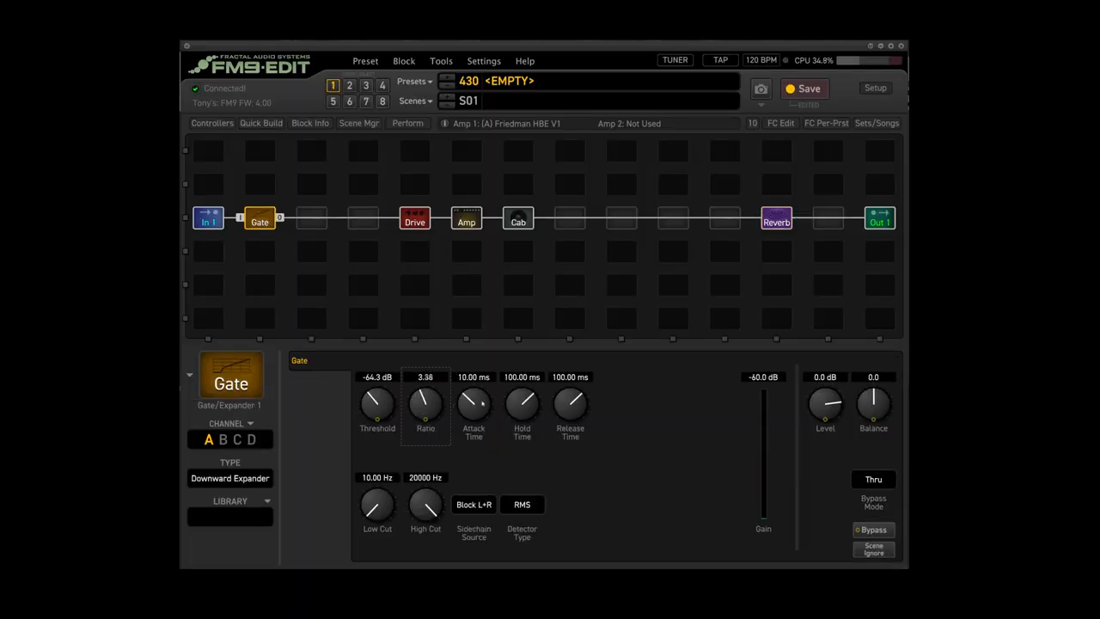
{"action": "left_click_drag", "start_coordinate": [427, 404], "coordinate": [427, 392]}
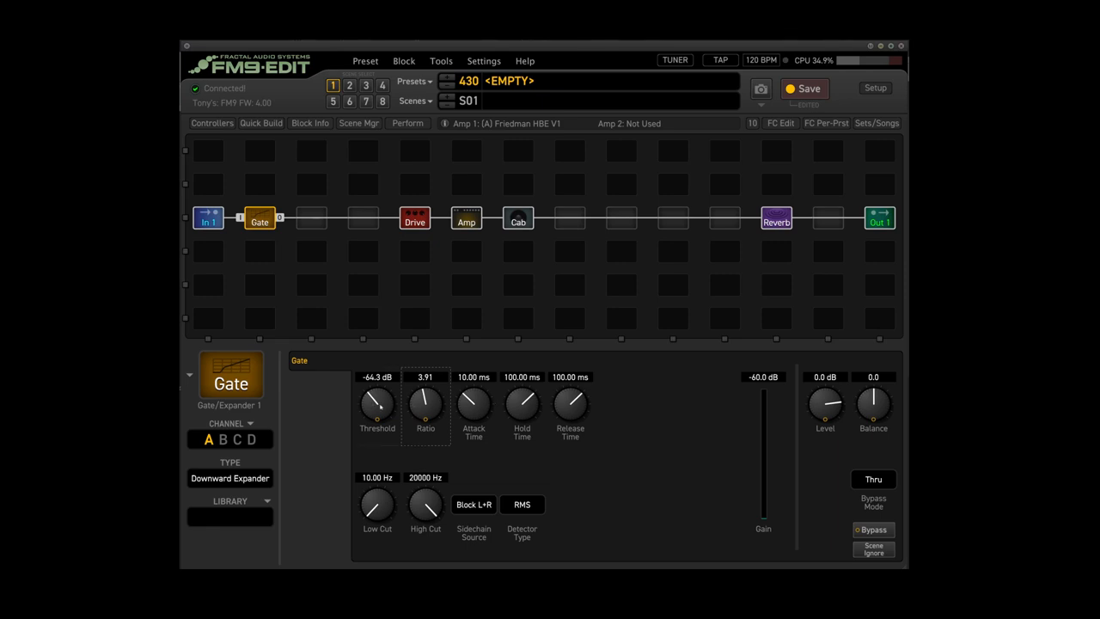
{"action": "left_click_drag", "start_coordinate": [376, 409], "coordinate": [381, 399]}
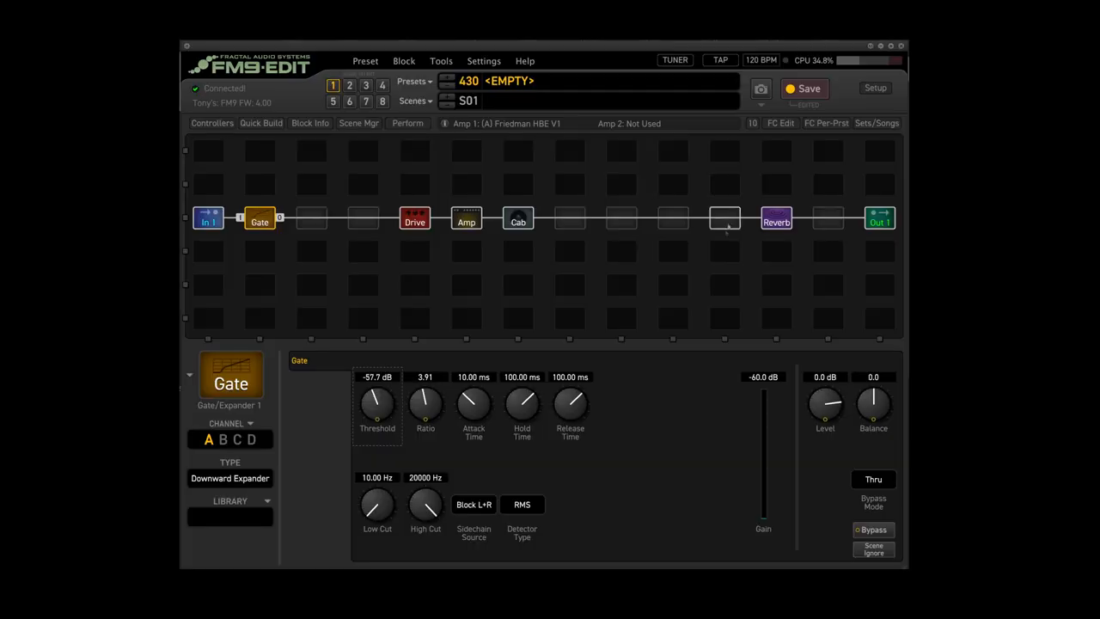
- Fill the slot before the Reverb with a Delay, then swap it for a Multitap Delay
{"action": "right_click", "coordinate": [725, 217]}
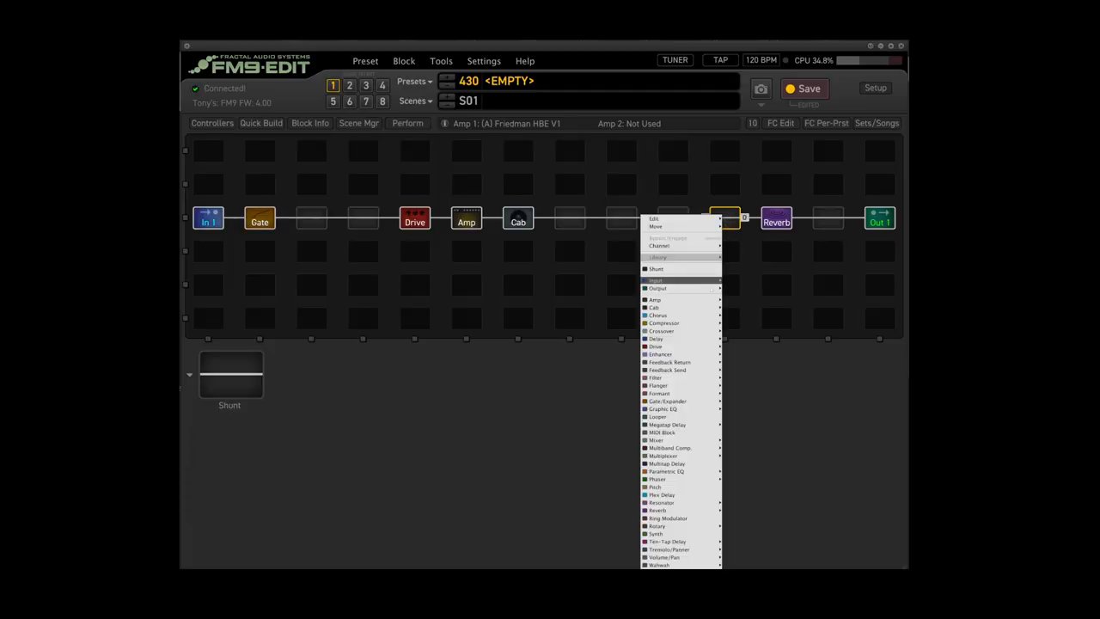
{"action": "mouse_move", "coordinate": [657, 337]}
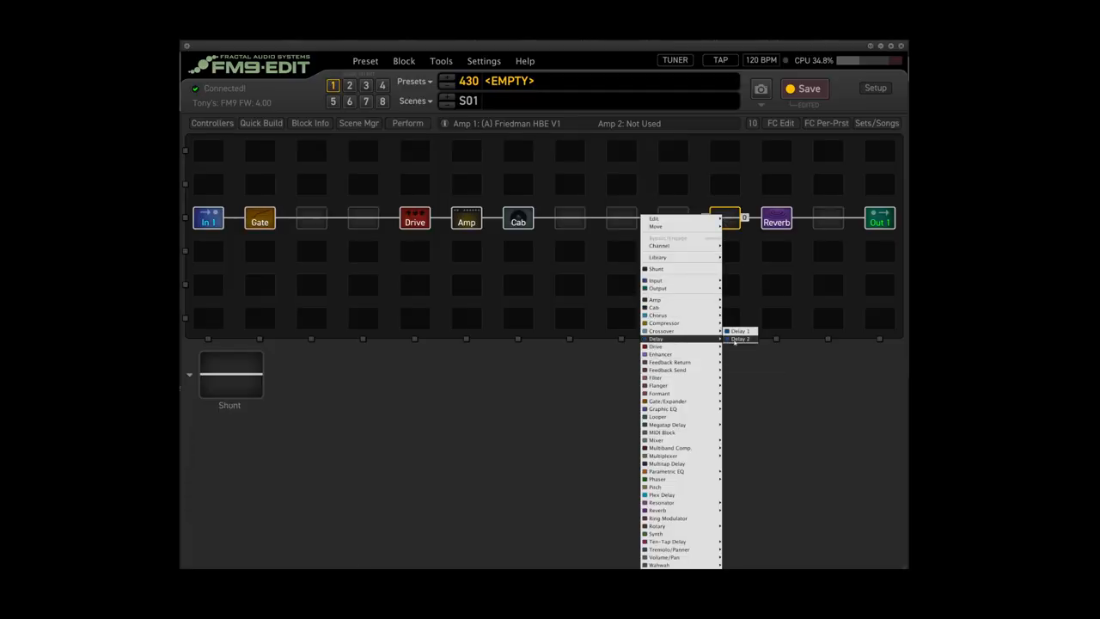
{"action": "left_click", "coordinate": [739, 330]}
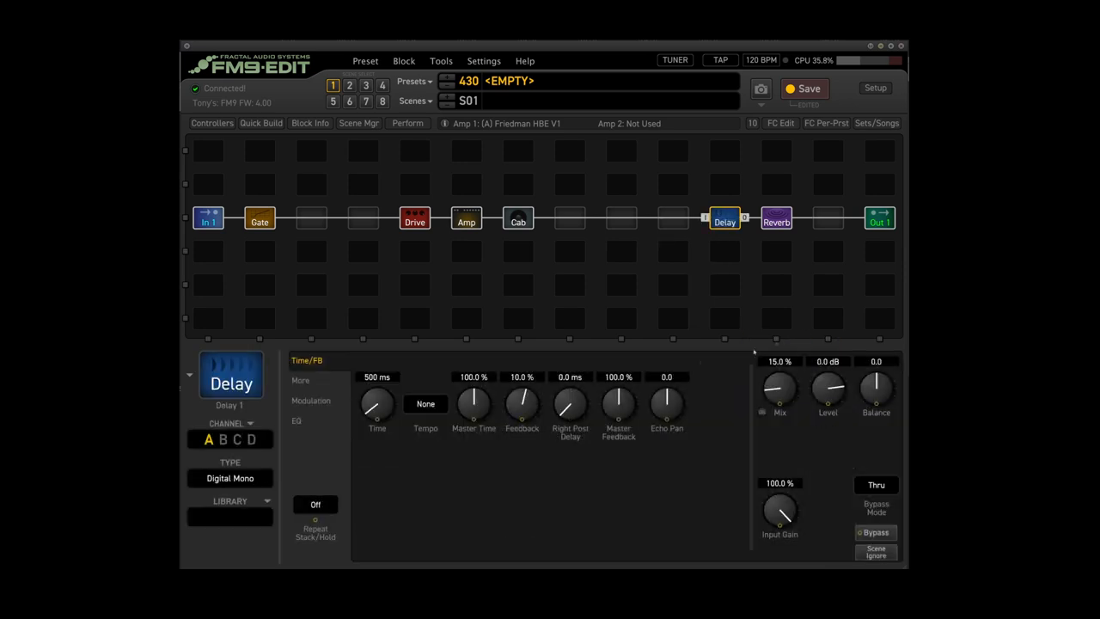
{"action": "left_click", "coordinate": [230, 500]}
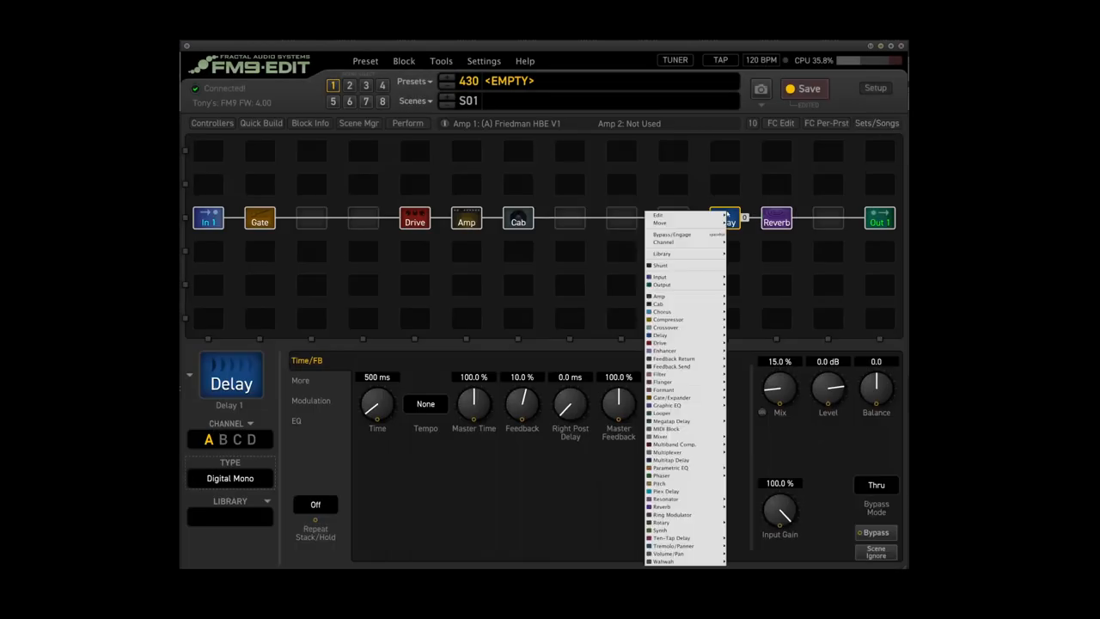
{"action": "mouse_move", "coordinate": [674, 422]}
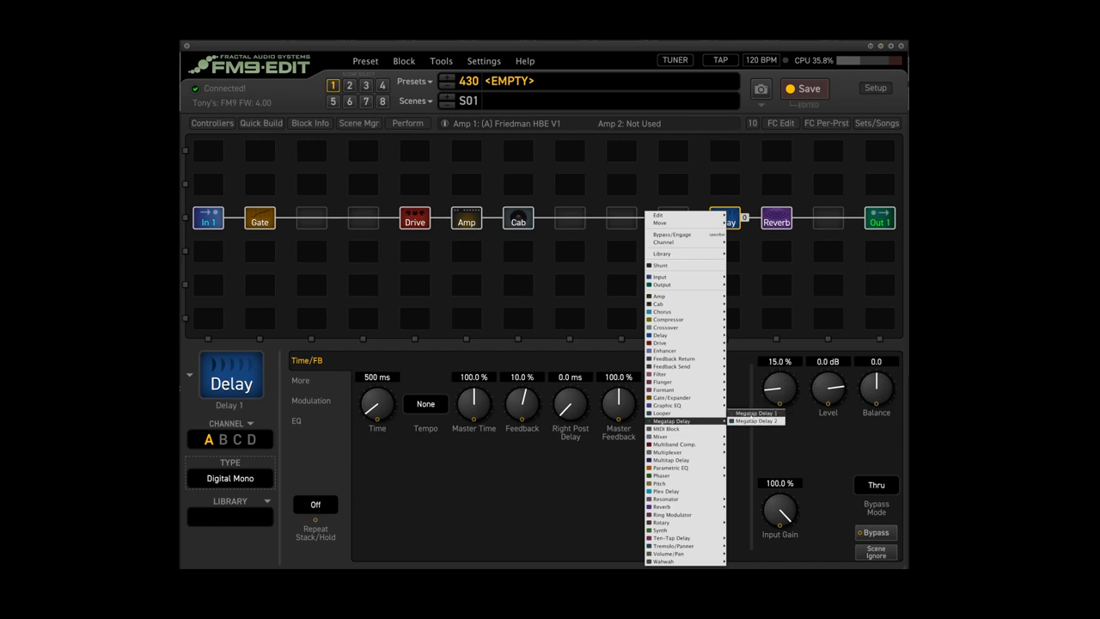
{"action": "mouse_move", "coordinate": [674, 444]}
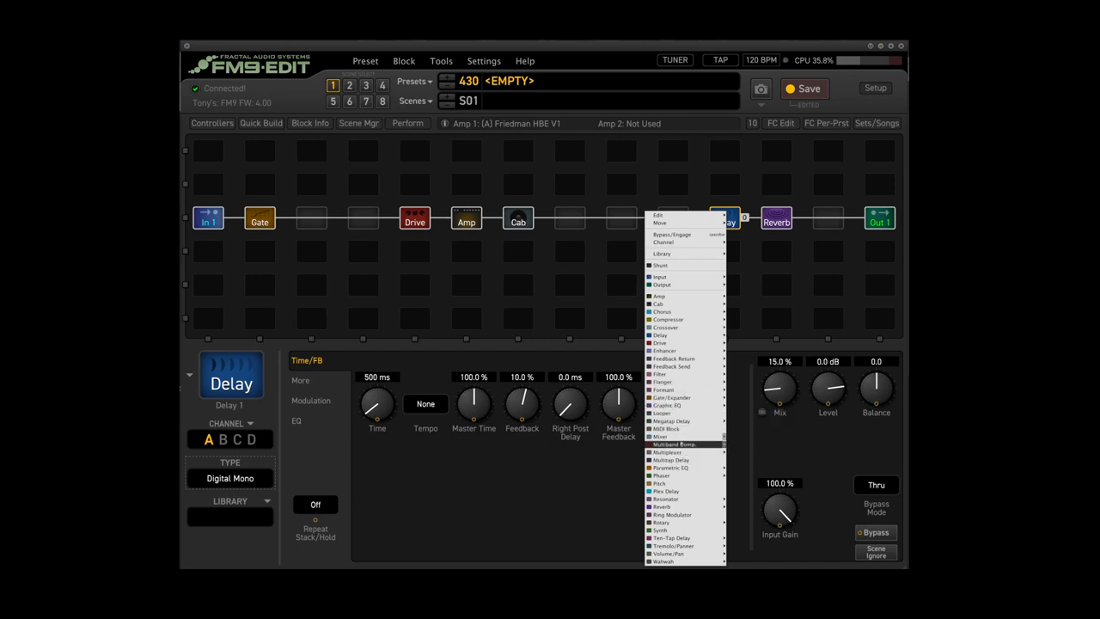
{"action": "left_click", "coordinate": [674, 443]}
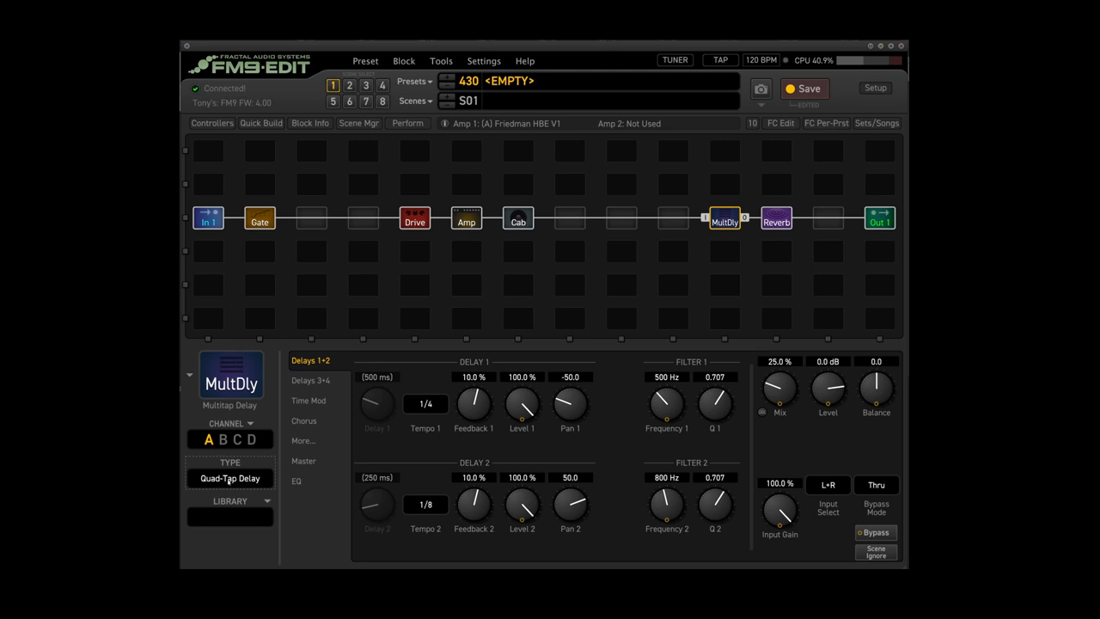
- Change the multitap delay to the Aurora Delay type via its block options
{"action": "right_click", "coordinate": [726, 218]}
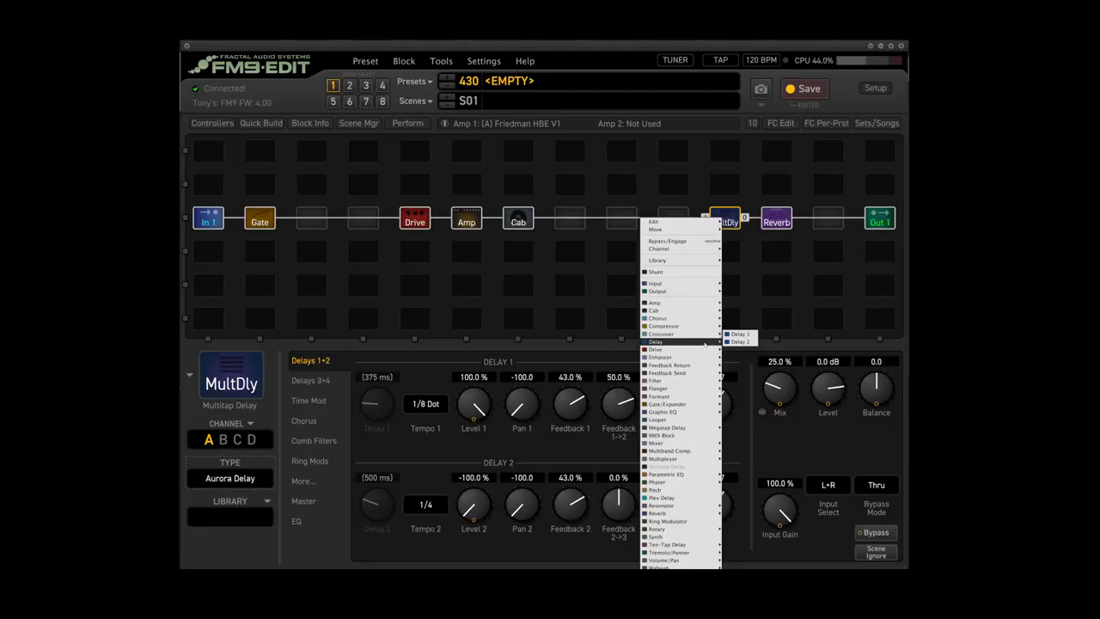
- Swap the multitap for a standard Delay block set to Analog Stereo
{"action": "left_click", "coordinate": [657, 260]}
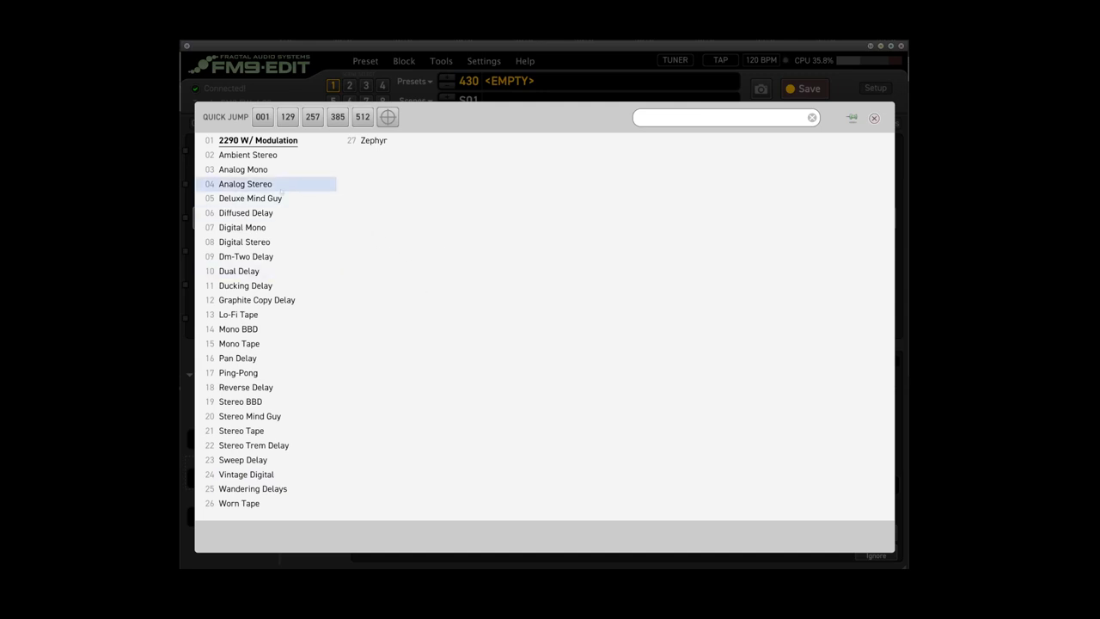
{"action": "double_click", "coordinate": [245, 184]}
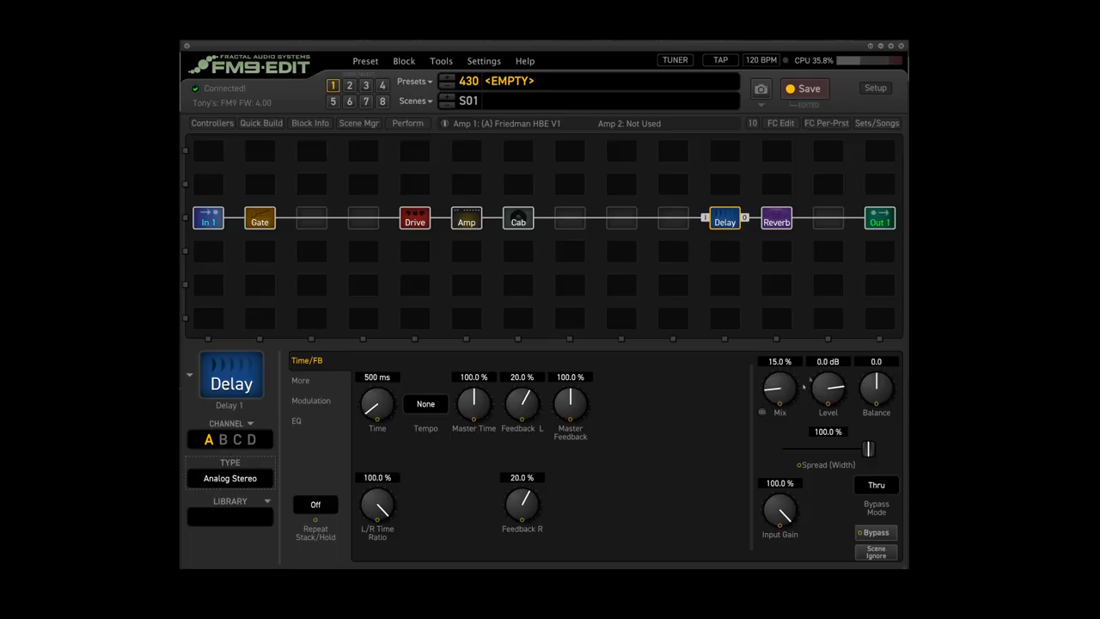
- Set the delay Mix to 20%, show its diffuser/ducker page, and bring up block choices near the Drive
{"action": "double_click", "coordinate": [779, 361]}
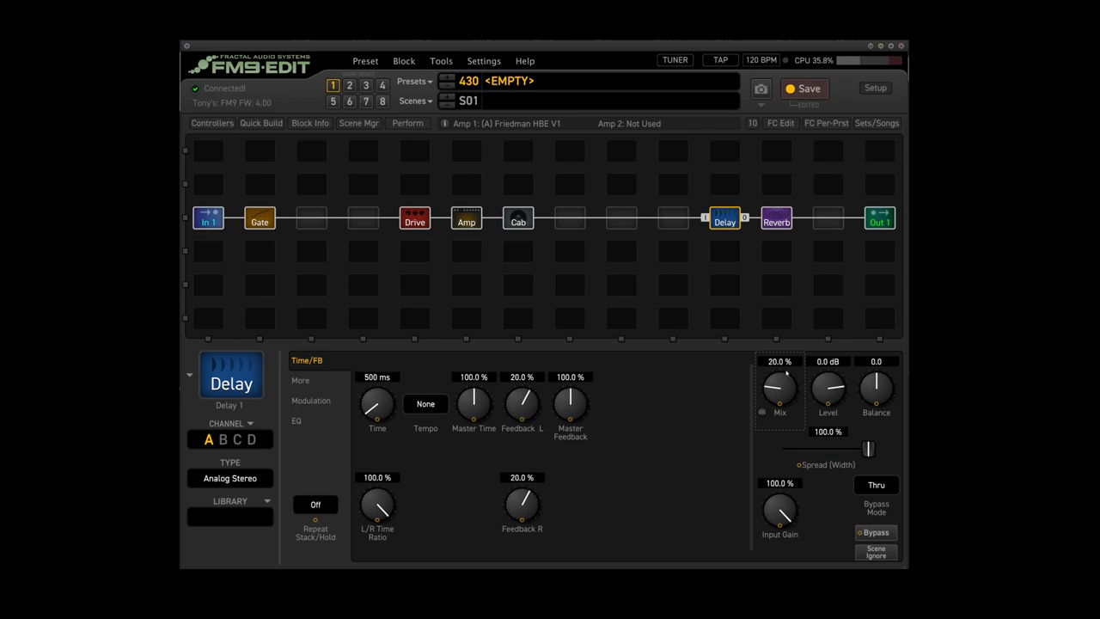
{"action": "left_click", "coordinate": [301, 380]}
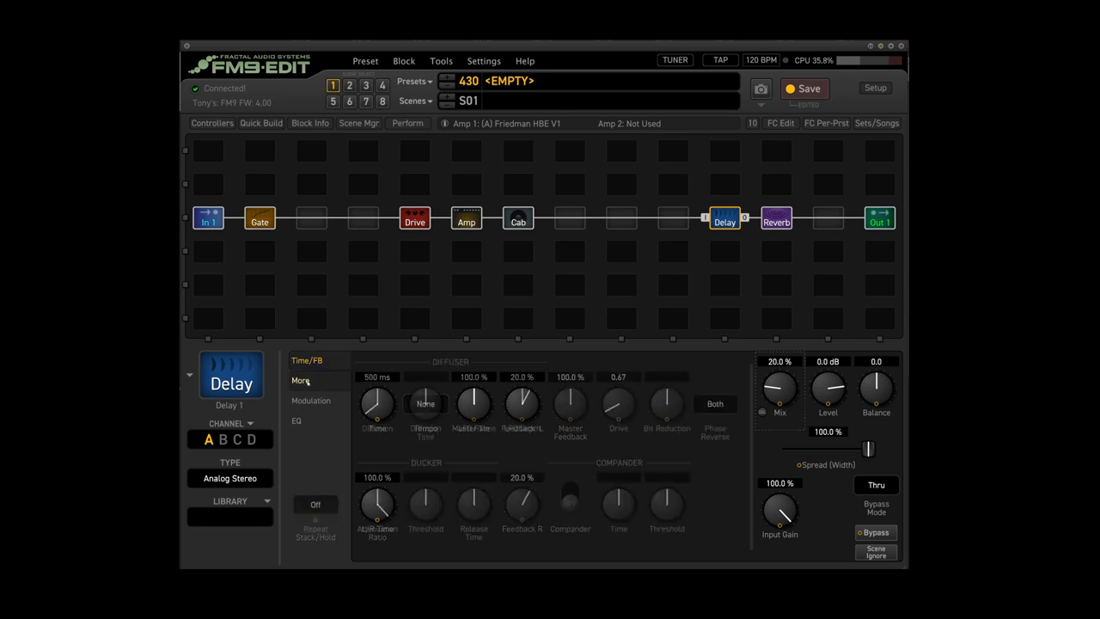
{"action": "left_click", "coordinate": [299, 380]}
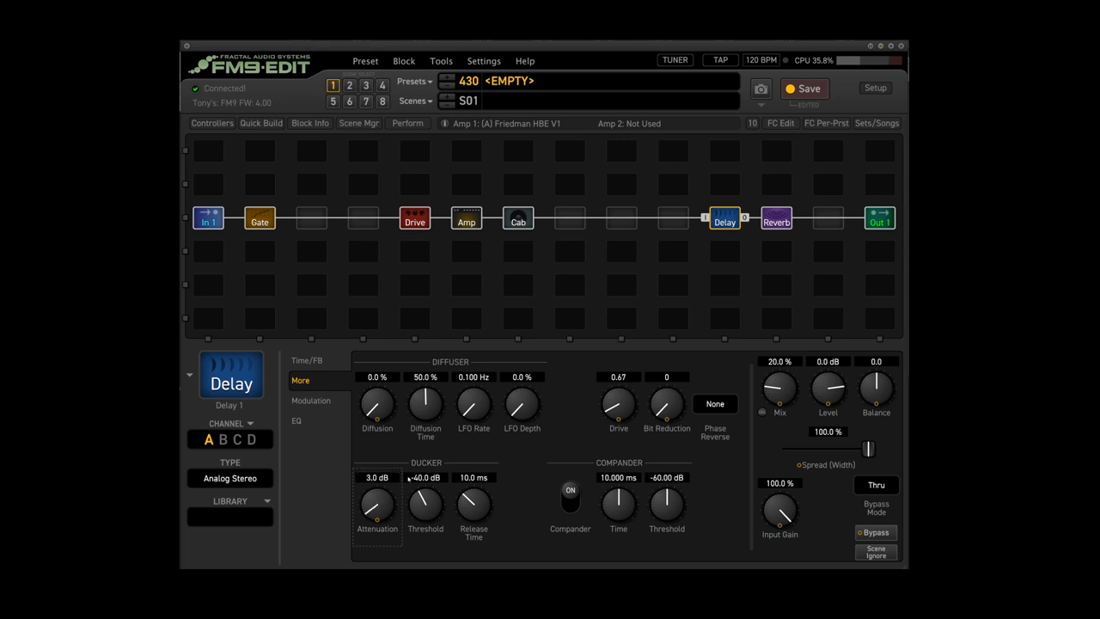
{"action": "right_click", "coordinate": [363, 216]}
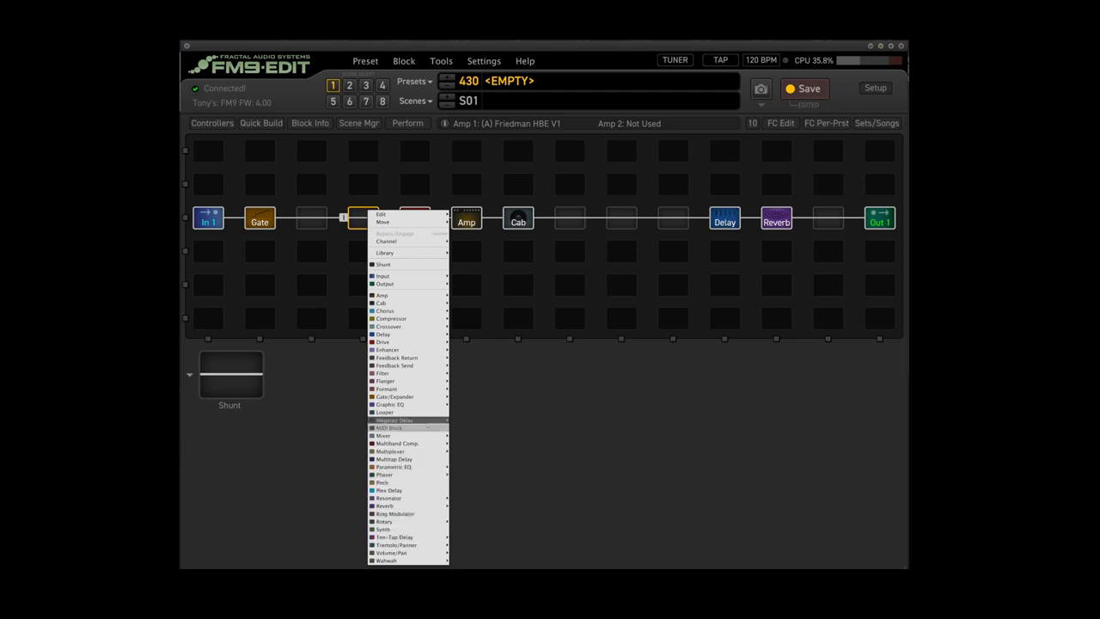
{"action": "mouse_move", "coordinate": [394, 468]}
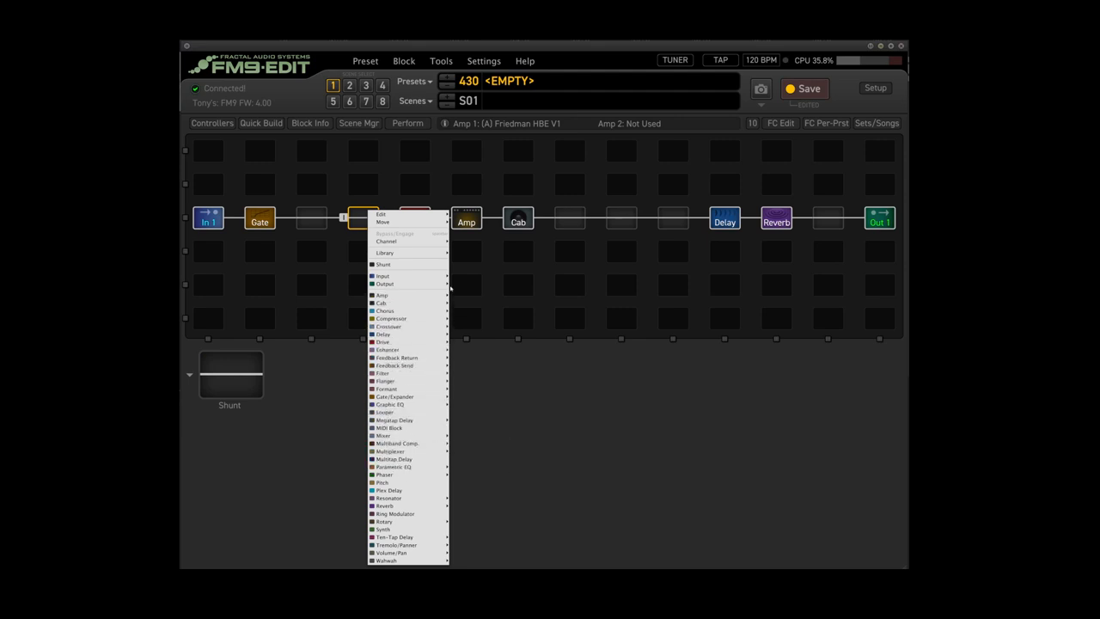
{"action": "mouse_move", "coordinate": [410, 545]}
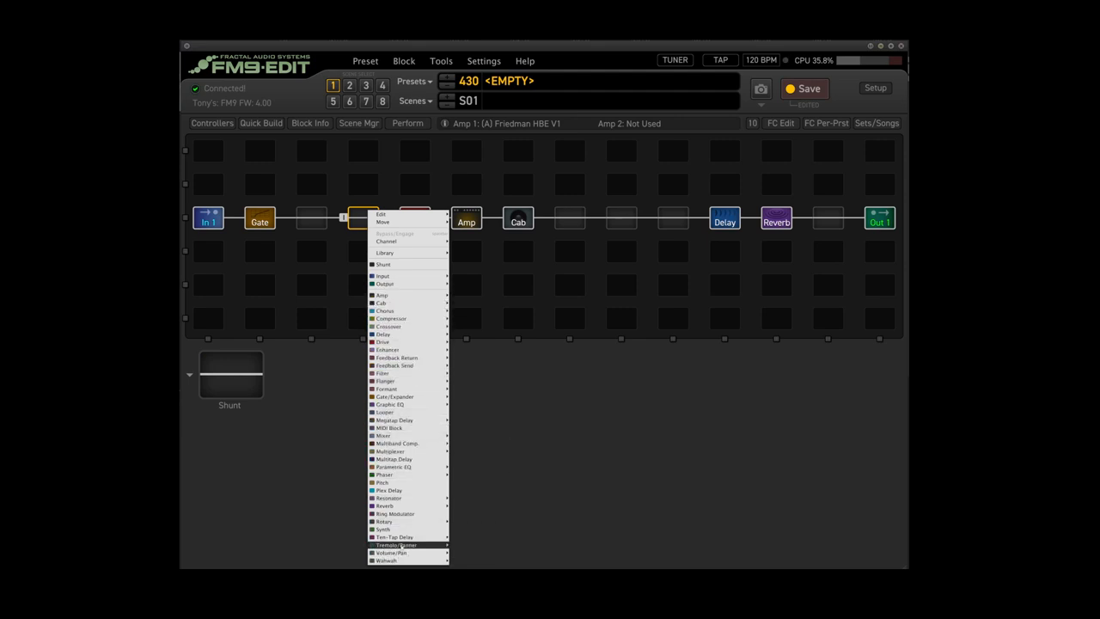
{"action": "mouse_move", "coordinate": [387, 404]}
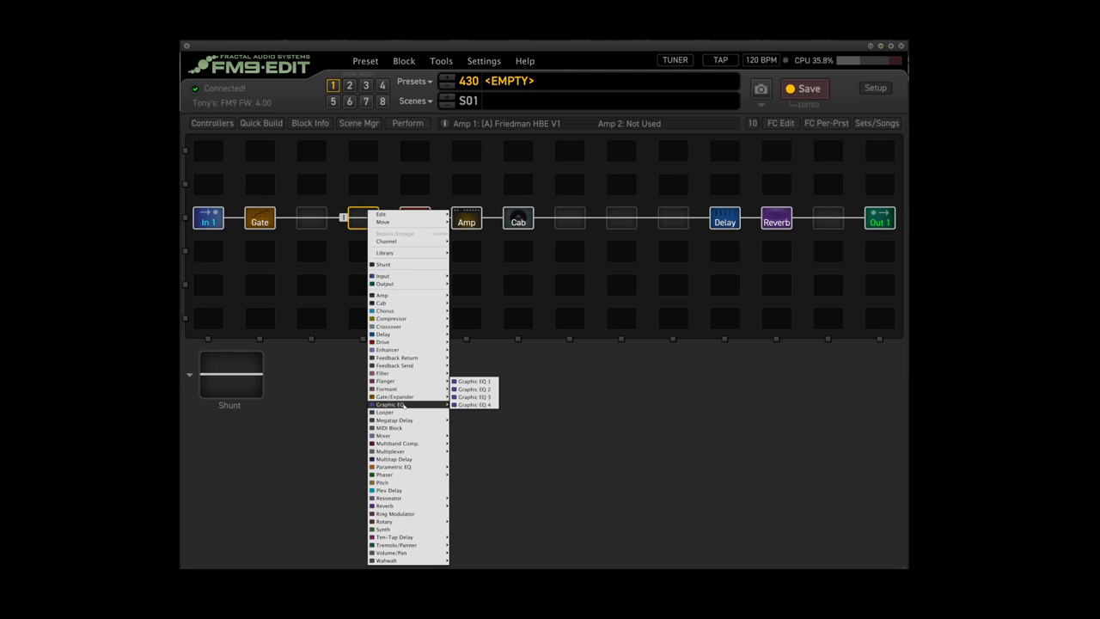